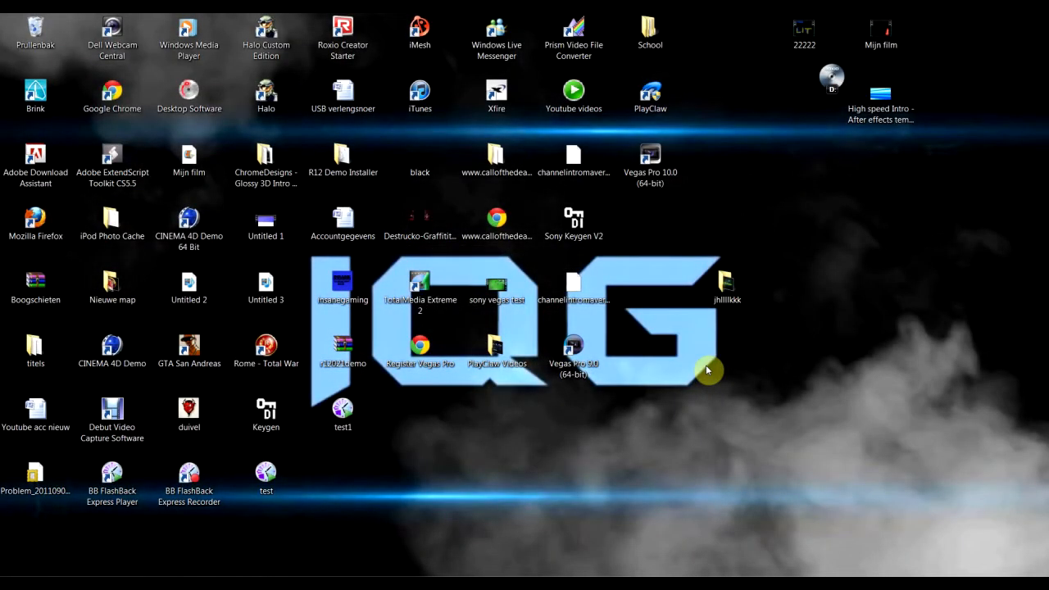
mouse_move(696, 369)
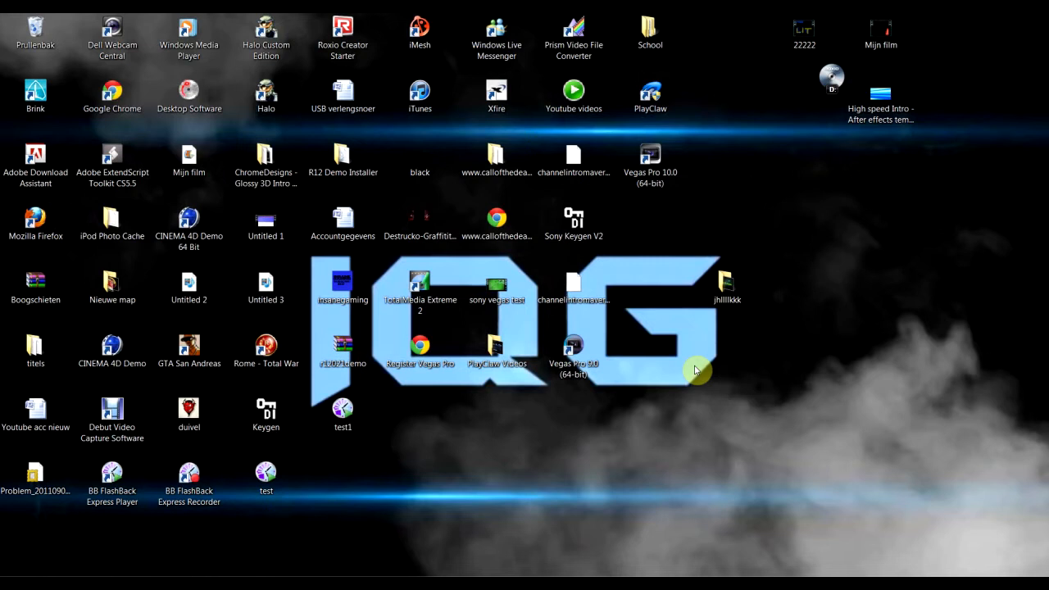
mouse_move(420, 344)
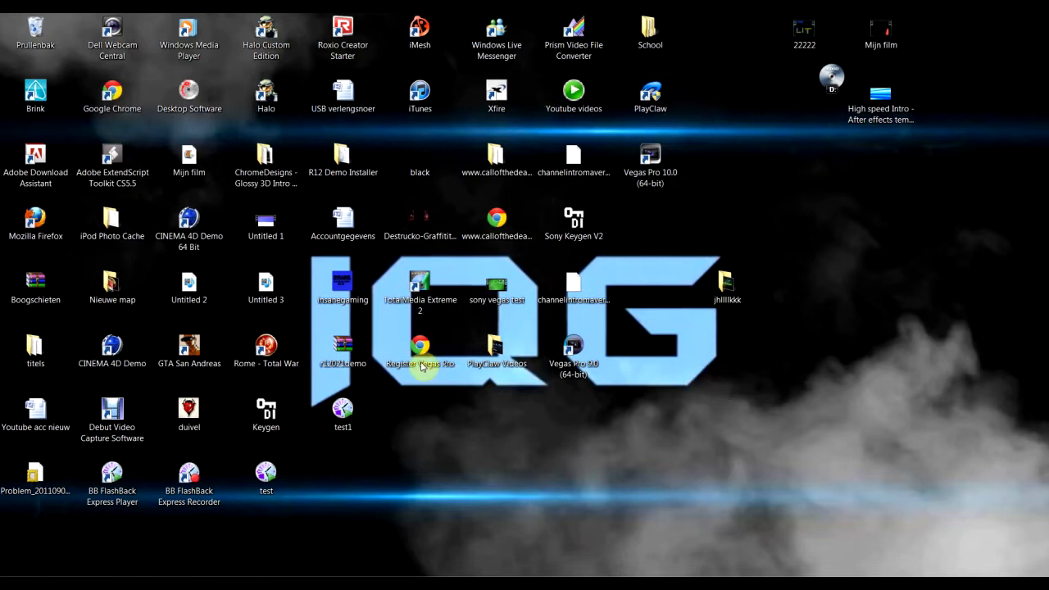
- Launch TotalMedia Extreme and open the Video opnemen capture module showing the PS3 feed
click(420, 287)
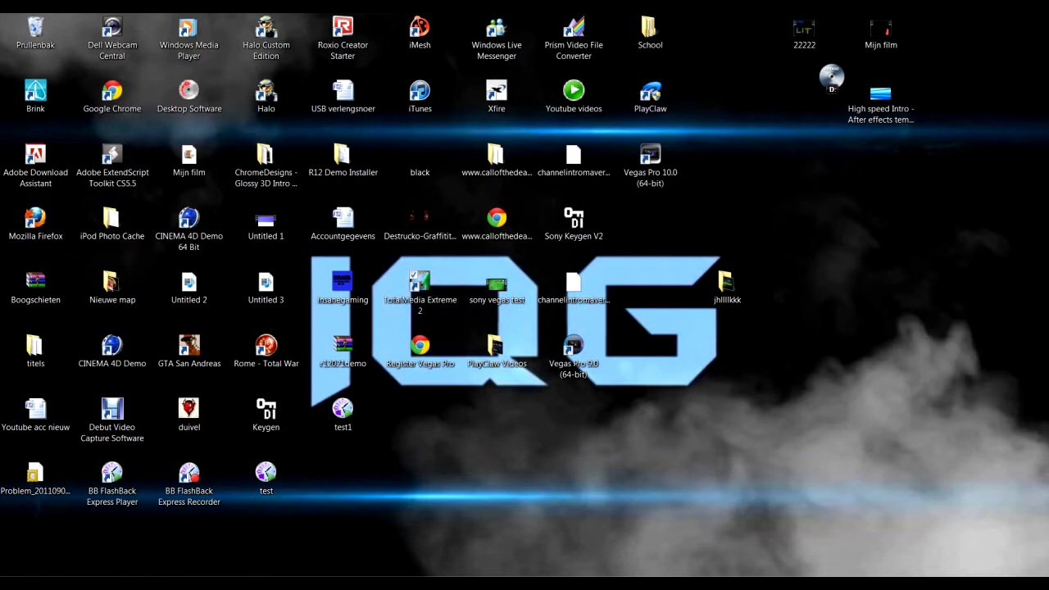
mouse_move(371, 363)
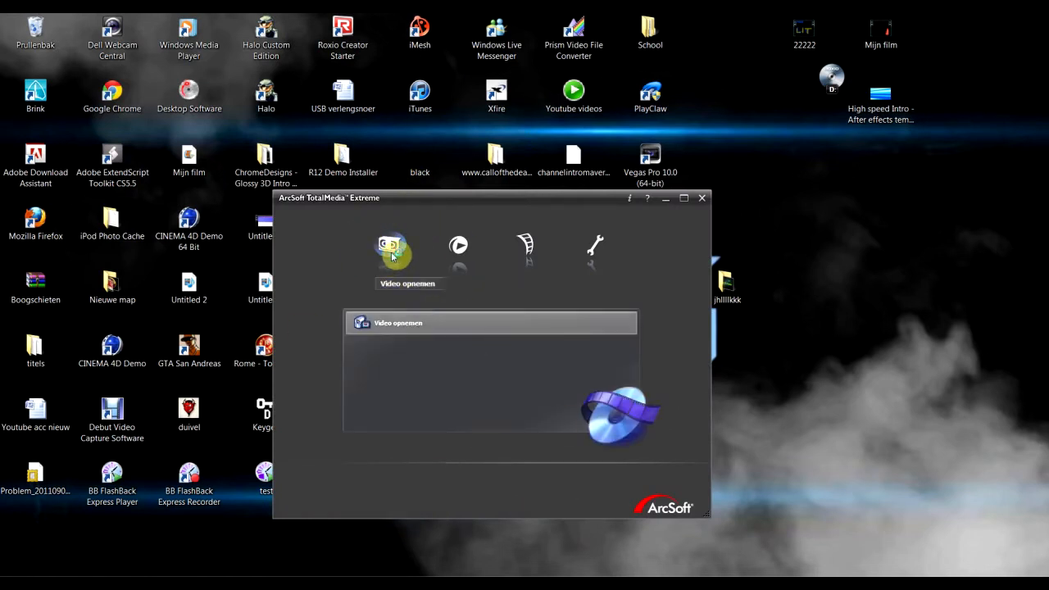
click(391, 246)
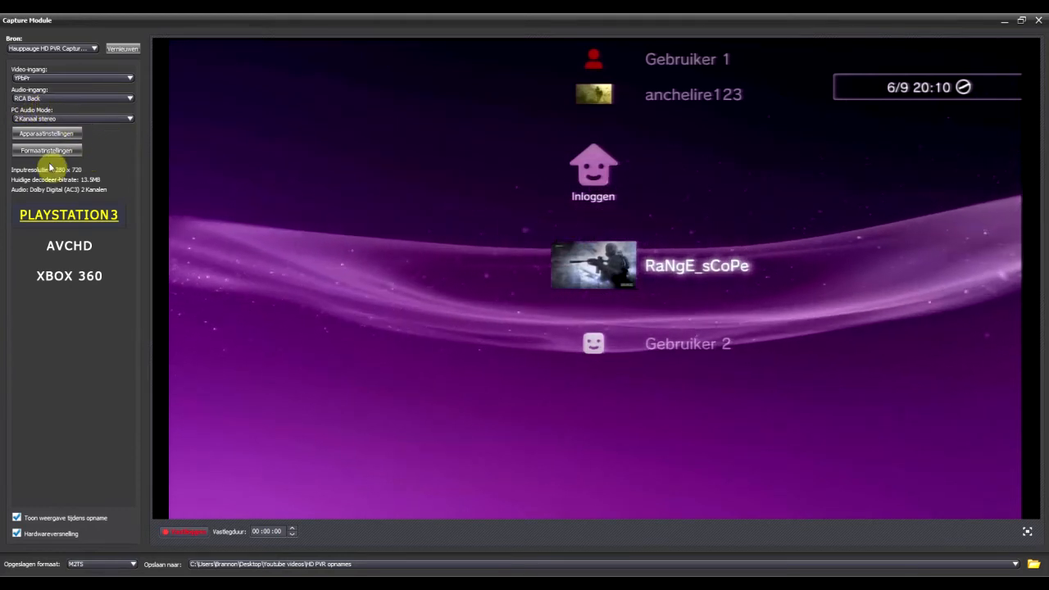
- Keep the capture encoder at 13.5 Mbps Constant Bitrate with AC3 audio and confirm
click(46, 150)
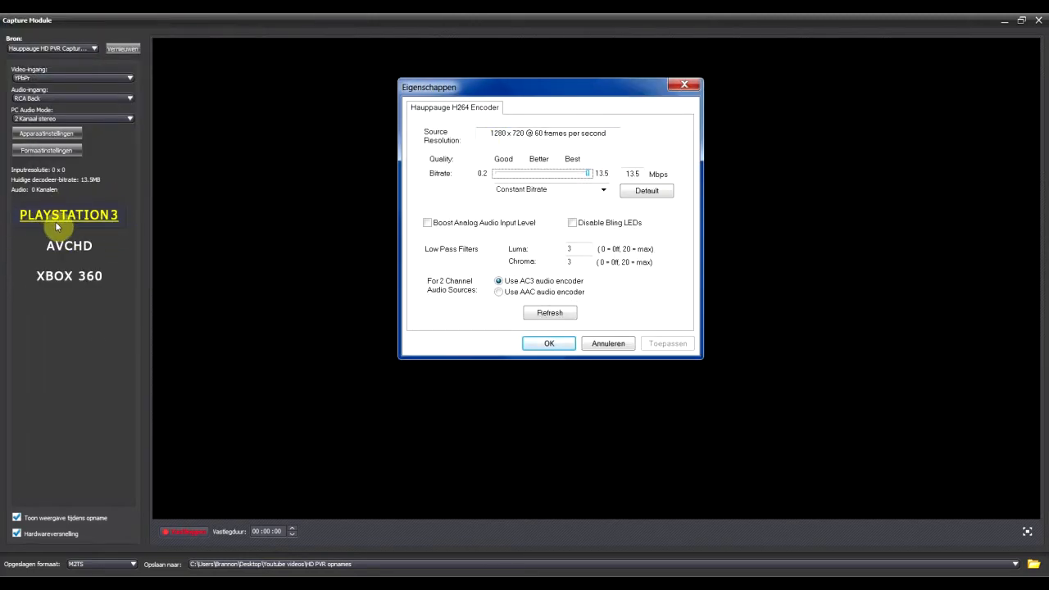
mouse_move(127, 289)
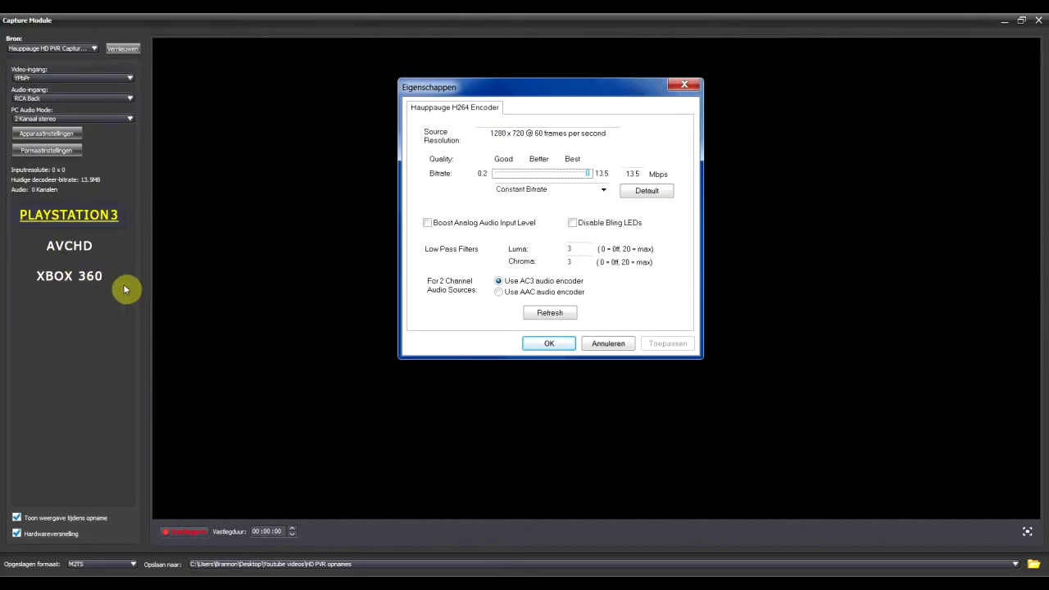
mouse_move(14, 254)
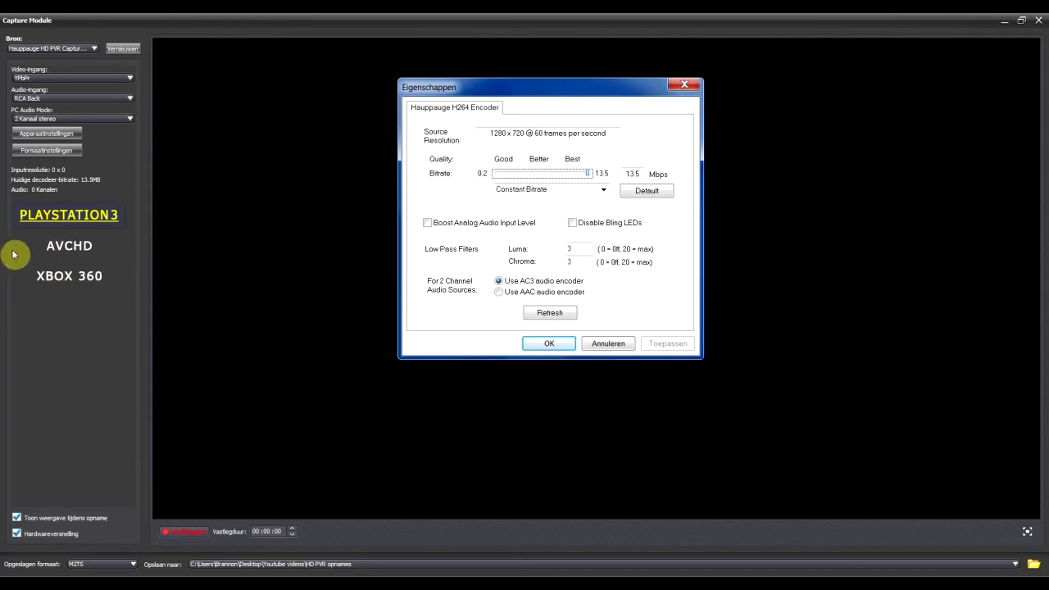
mouse_move(545, 141)
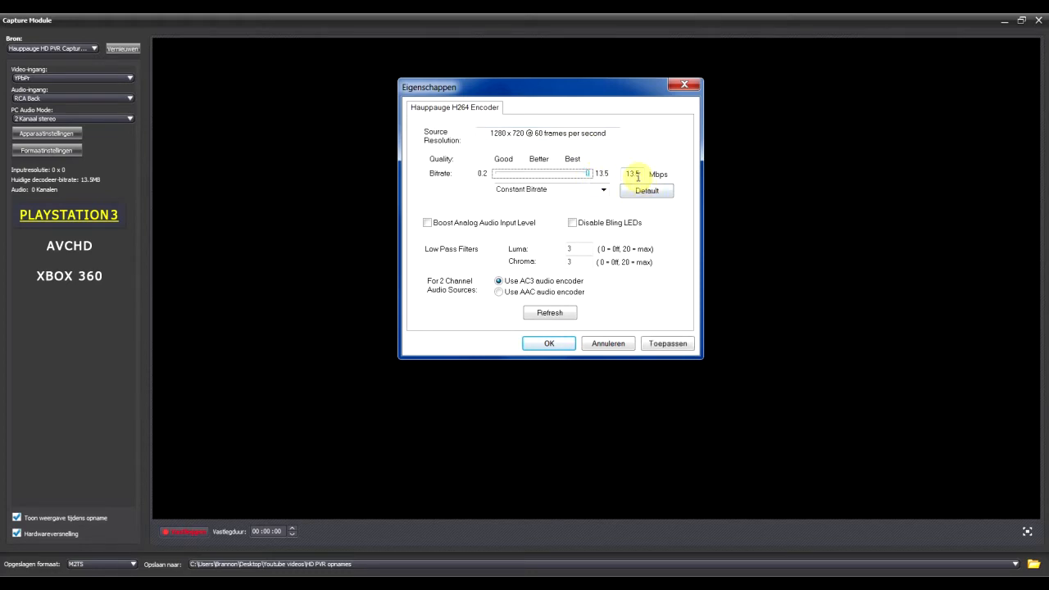
click(603, 189)
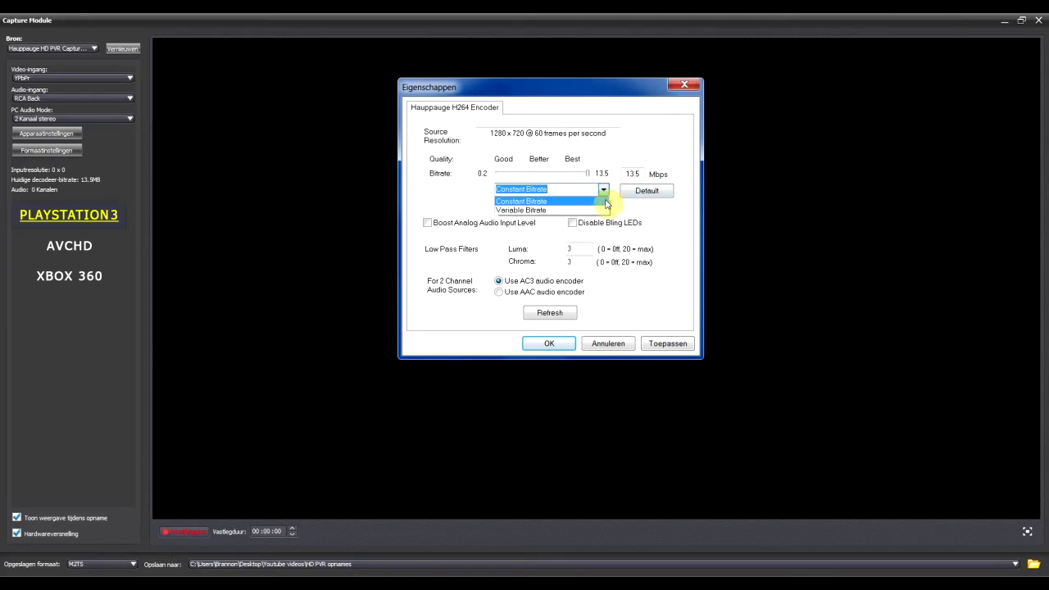
click(521, 200)
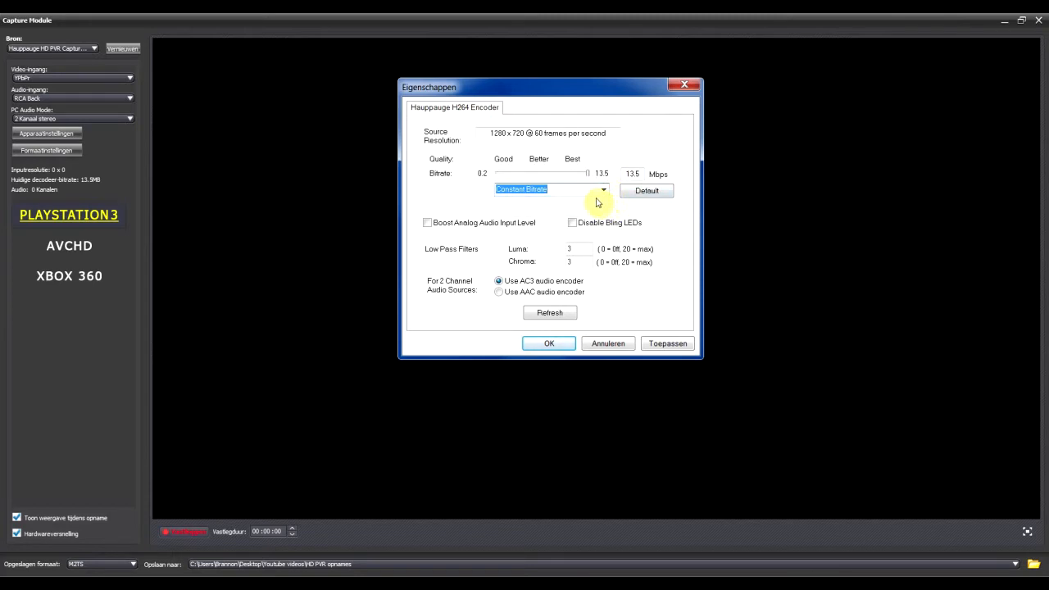
mouse_move(596, 236)
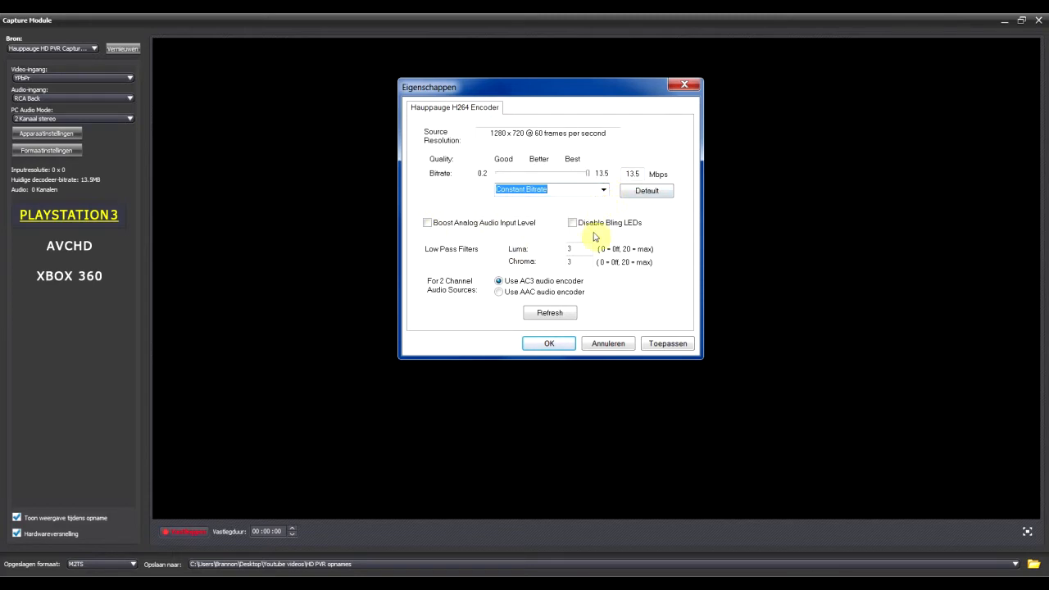
mouse_move(425, 222)
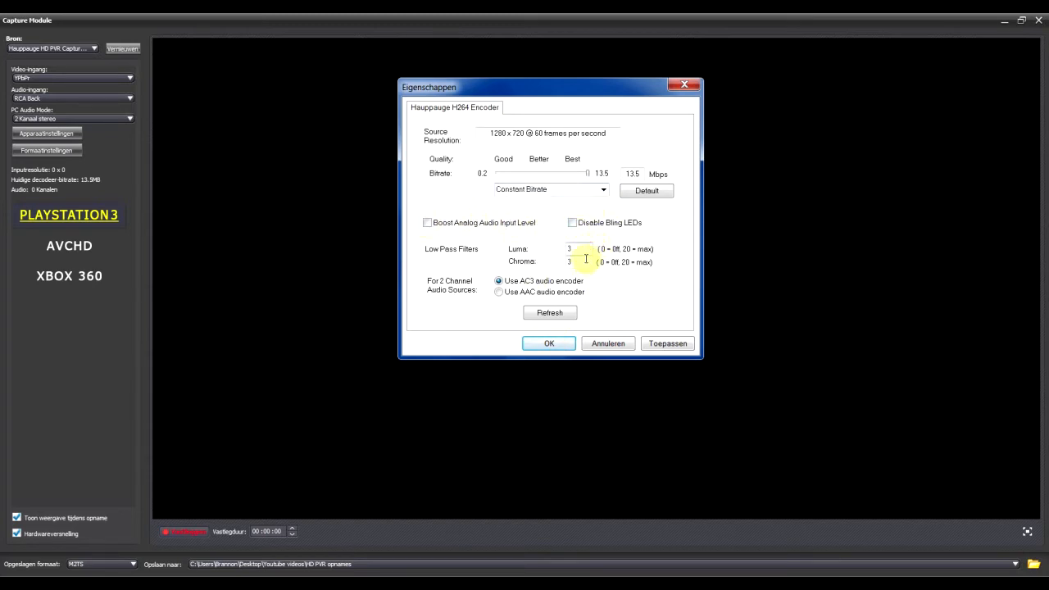
mouse_move(533, 291)
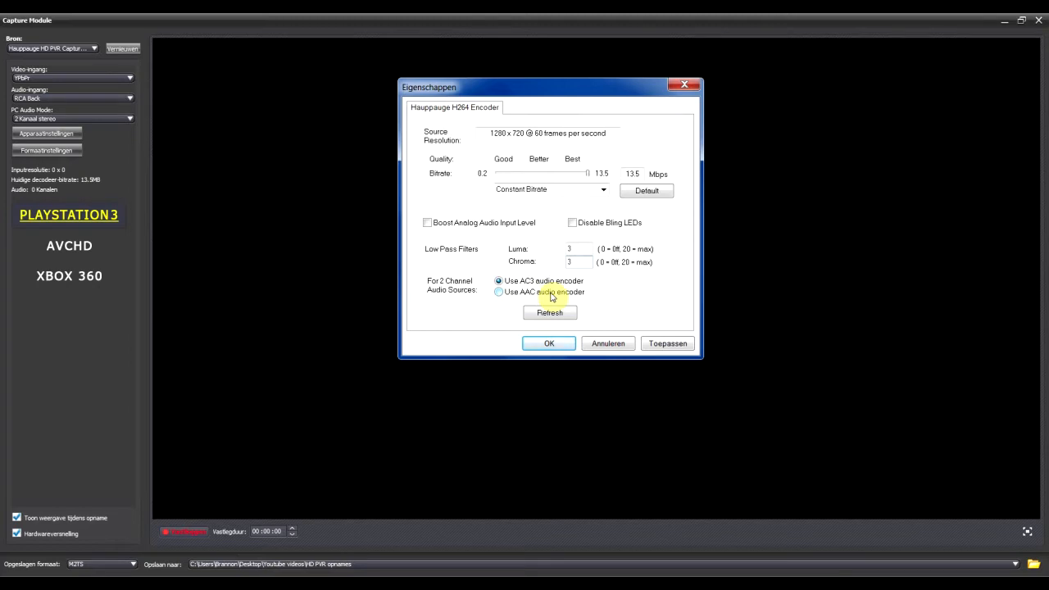
click(577, 261)
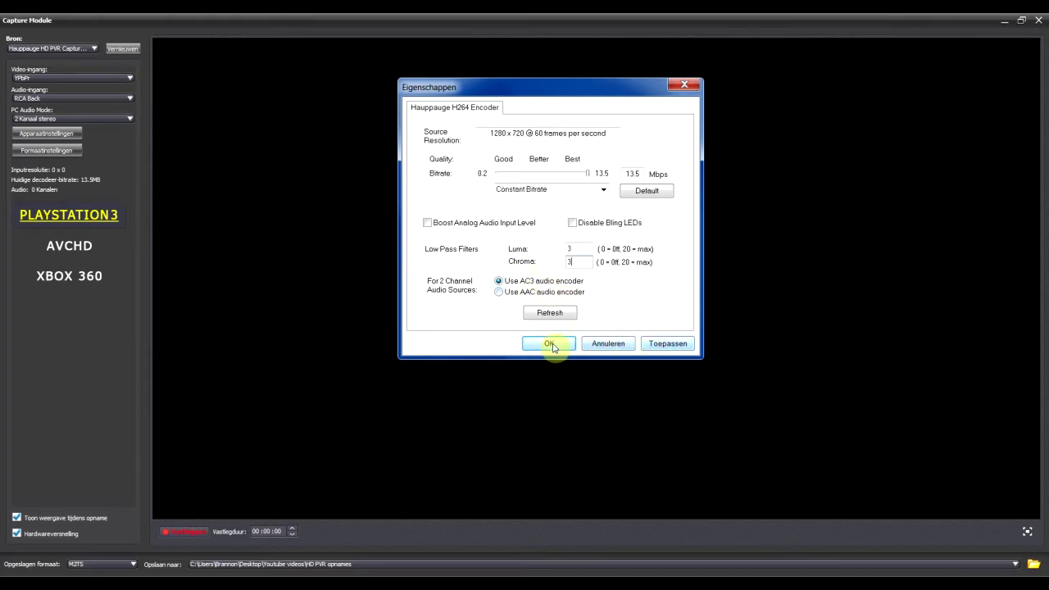
click(549, 344)
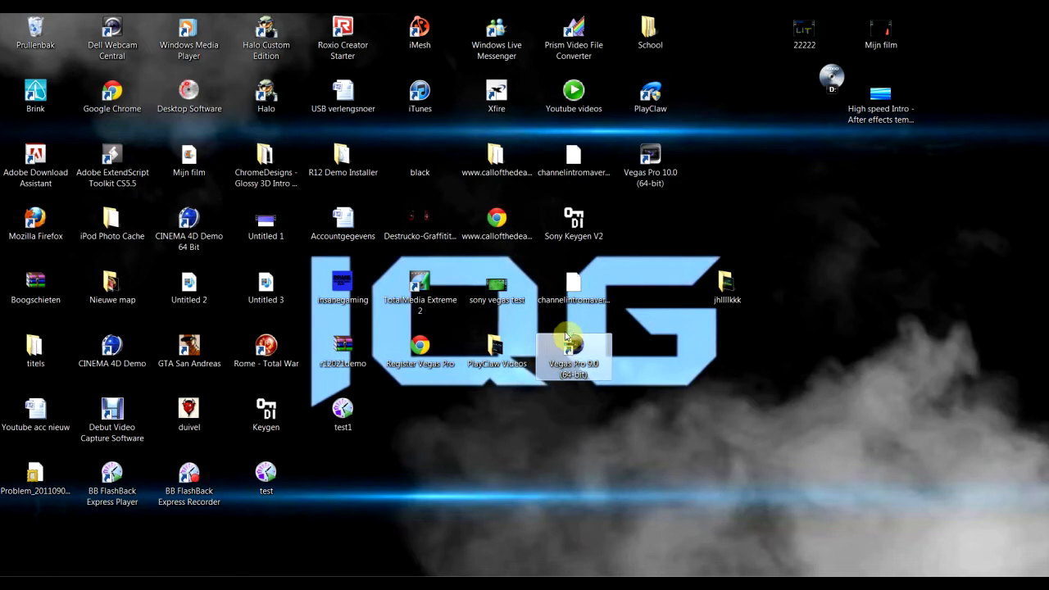
mouse_move(602, 344)
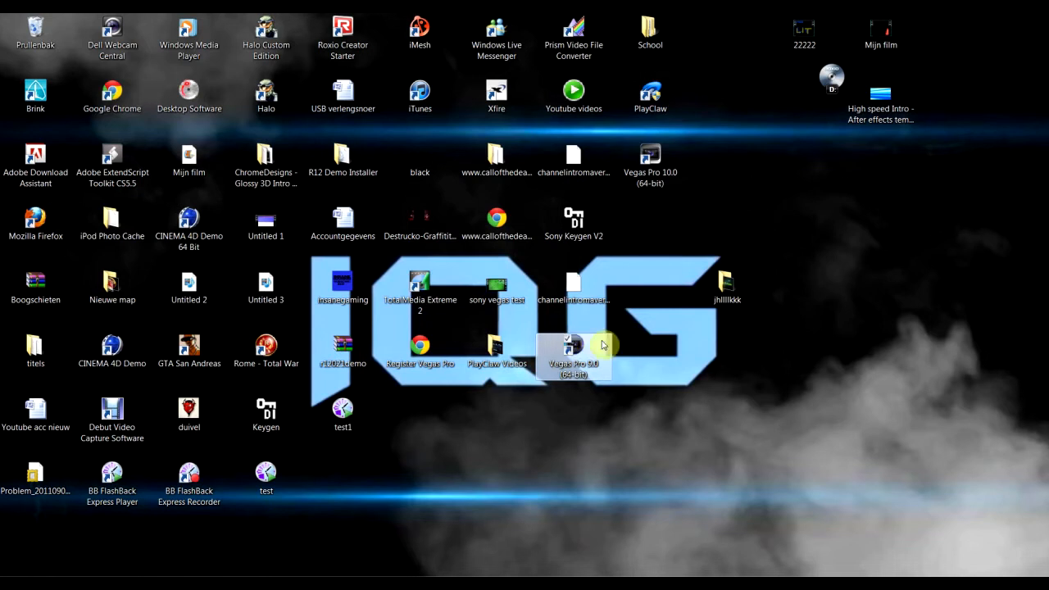
- Start Vegas Pro 9.0 (64-bit) from its desktop shortcut
double_click(573, 353)
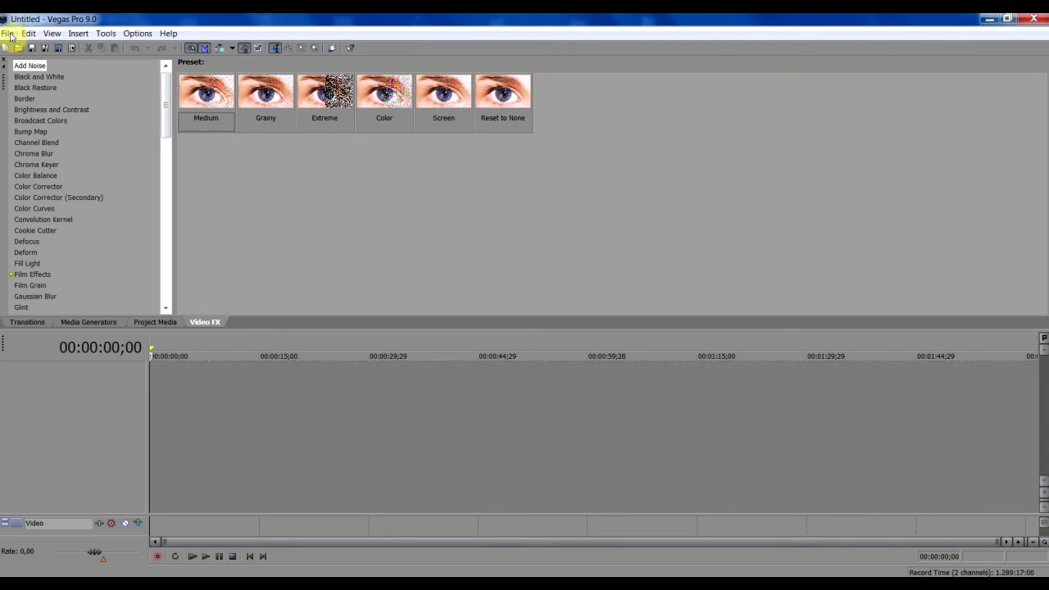
- Apply the BEST YOUTUBE project template at 1280x720, square pixels, progressive scan
click(7, 33)
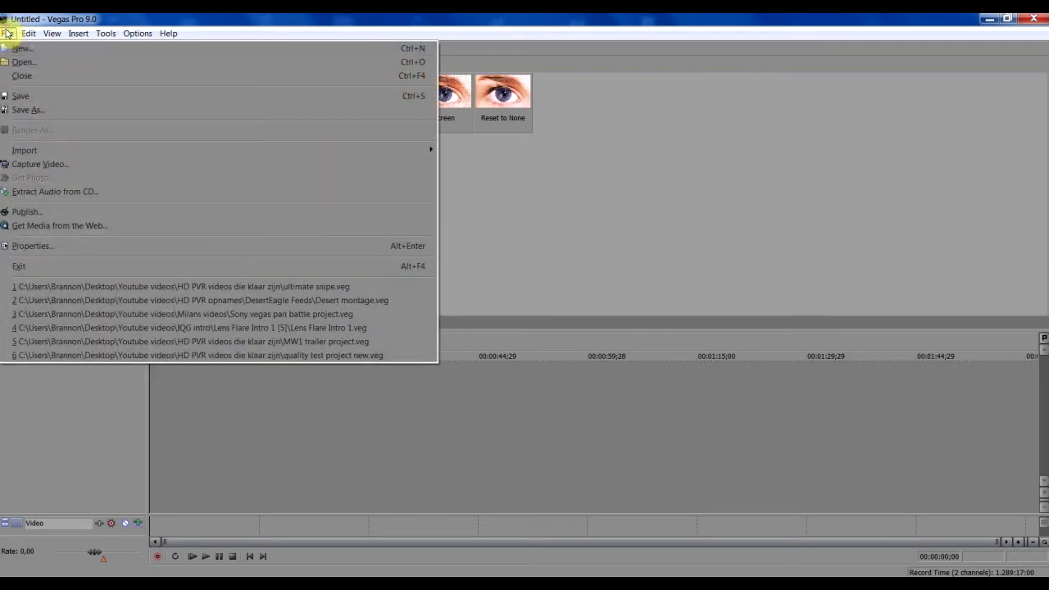
mouse_move(55, 191)
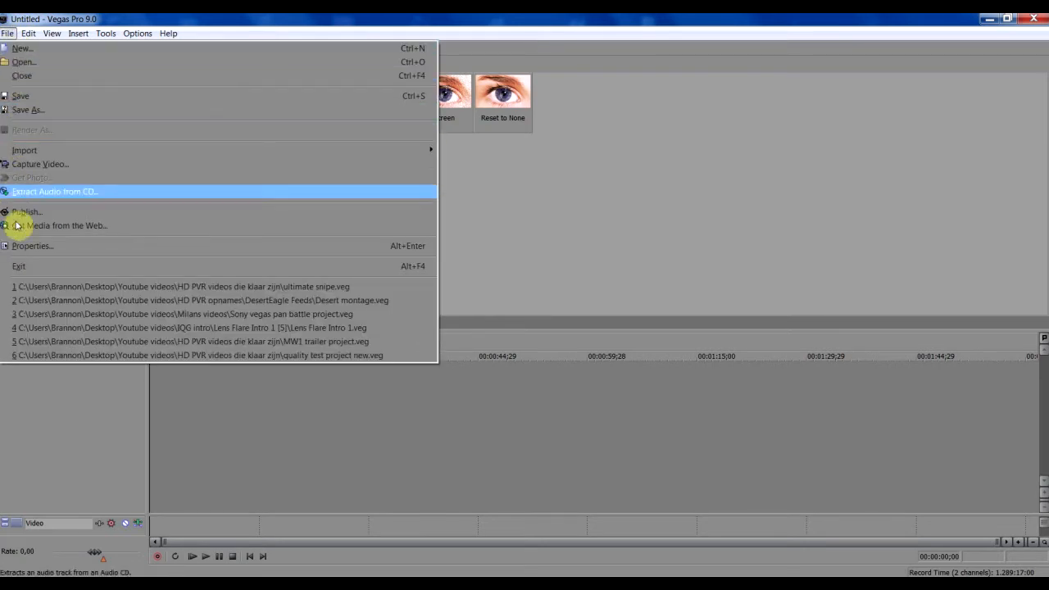
click(32, 246)
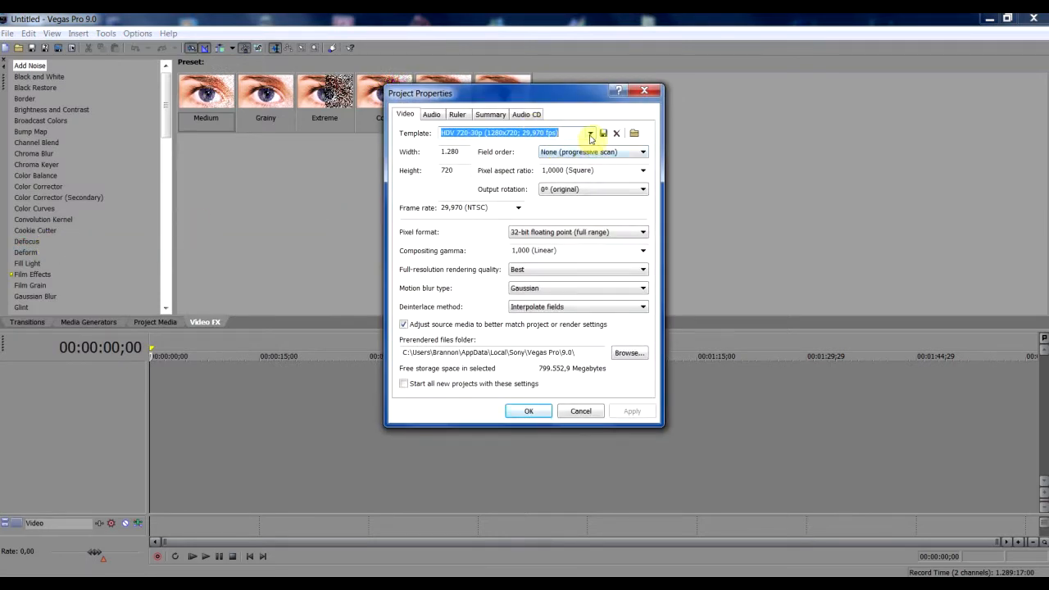
click(590, 133)
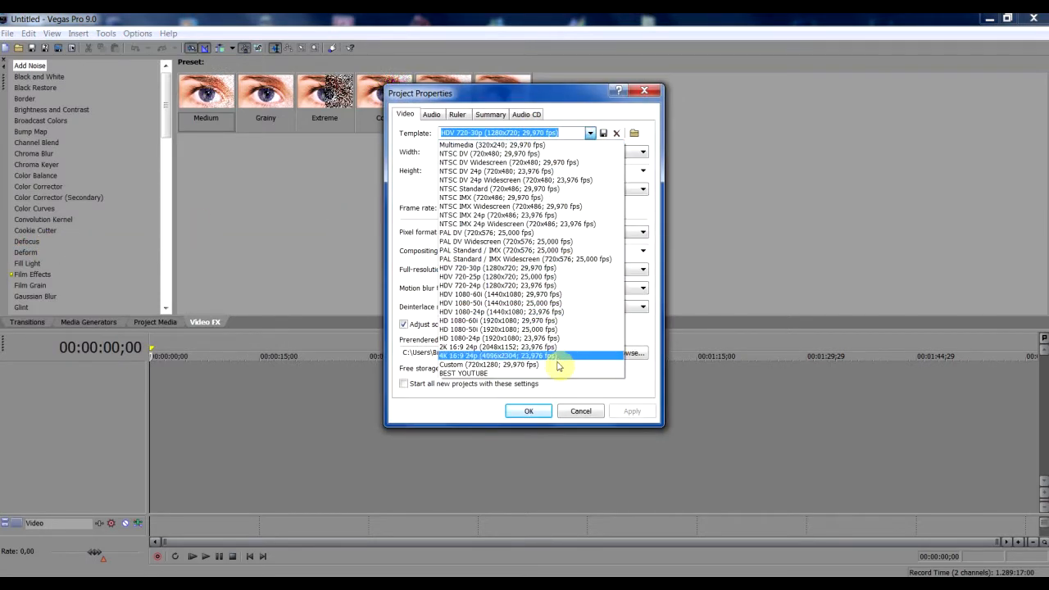
click(462, 373)
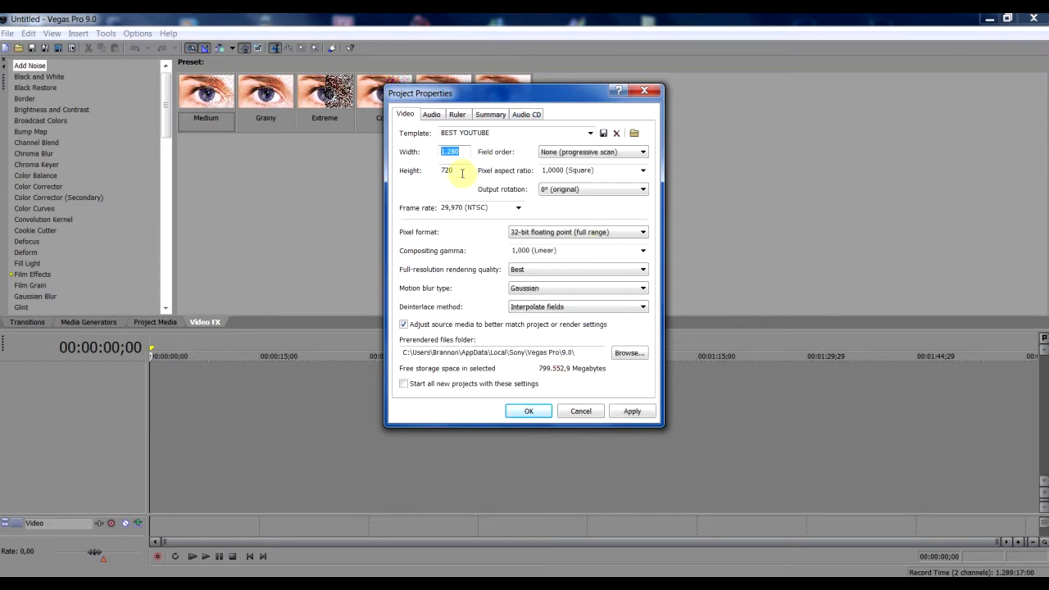
click(448, 171)
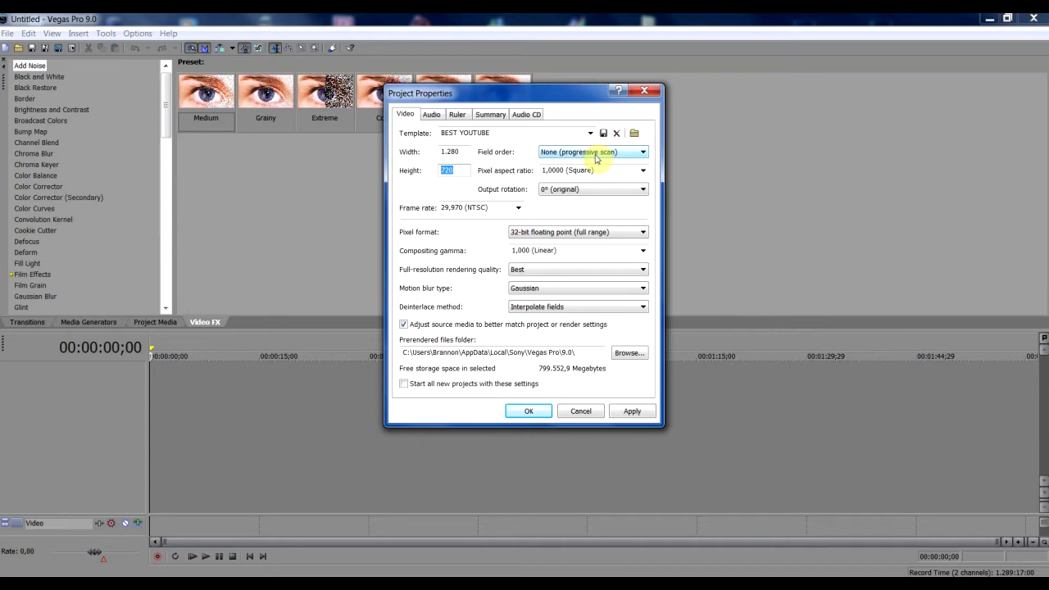
mouse_move(601, 166)
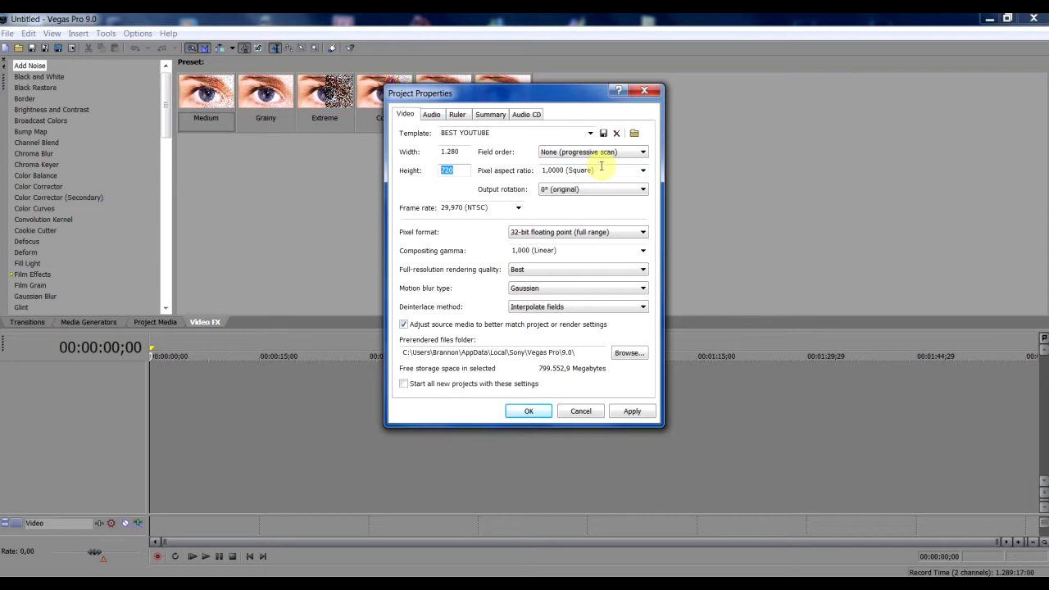
click(642, 171)
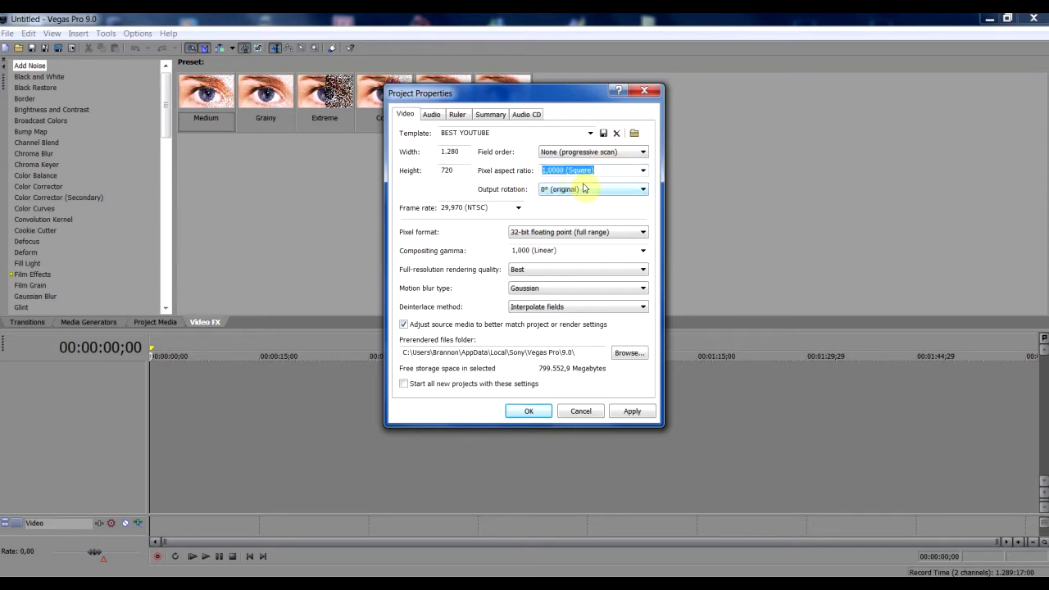
click(518, 207)
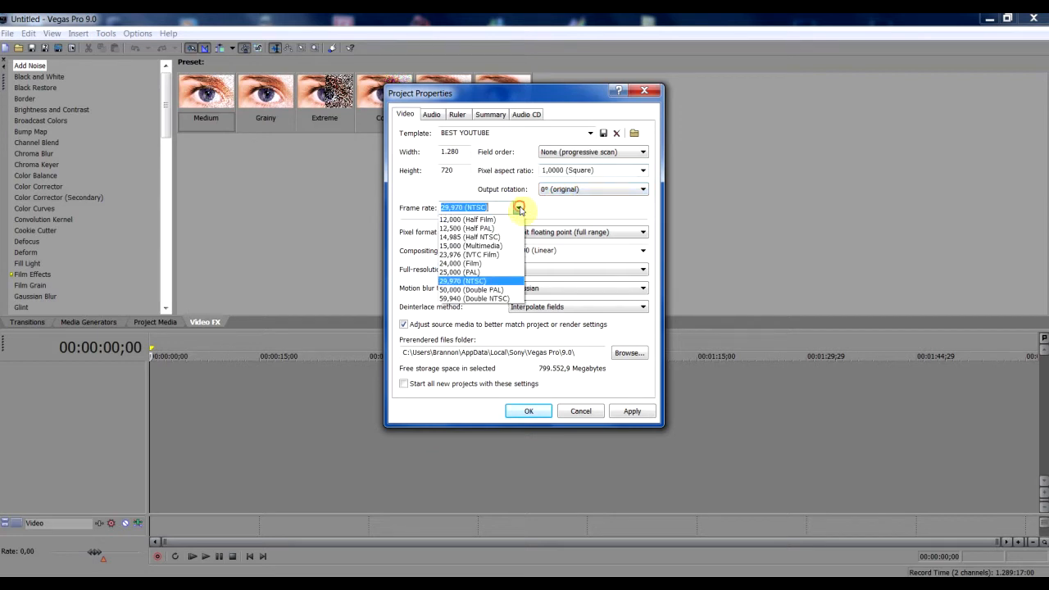
mouse_move(496, 209)
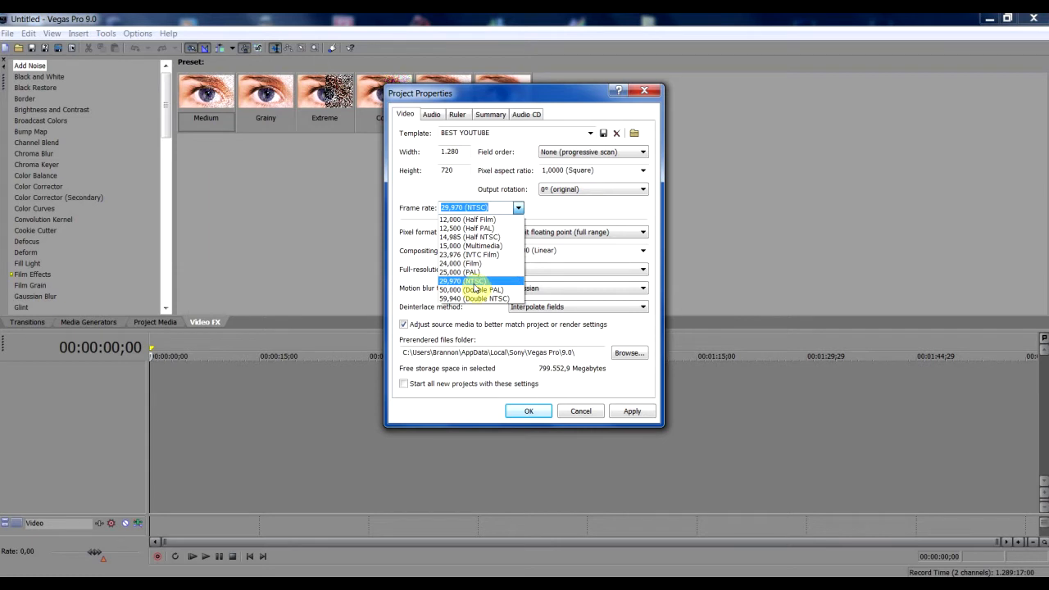
- Set 29.970 NTSC frame rate and 32-bit floating point pixel format, then confirm
click(463, 281)
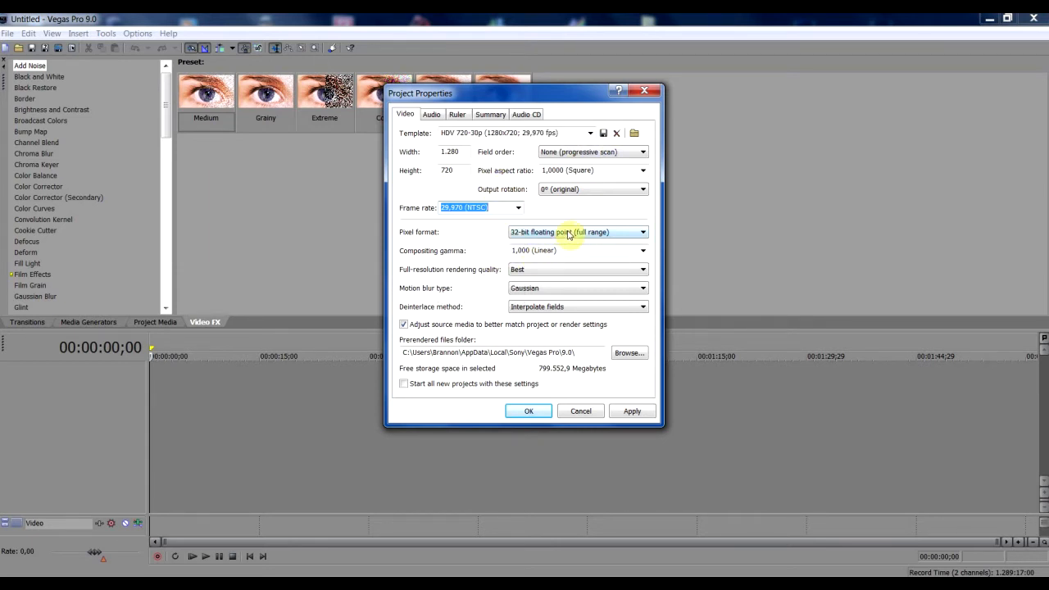
click(643, 232)
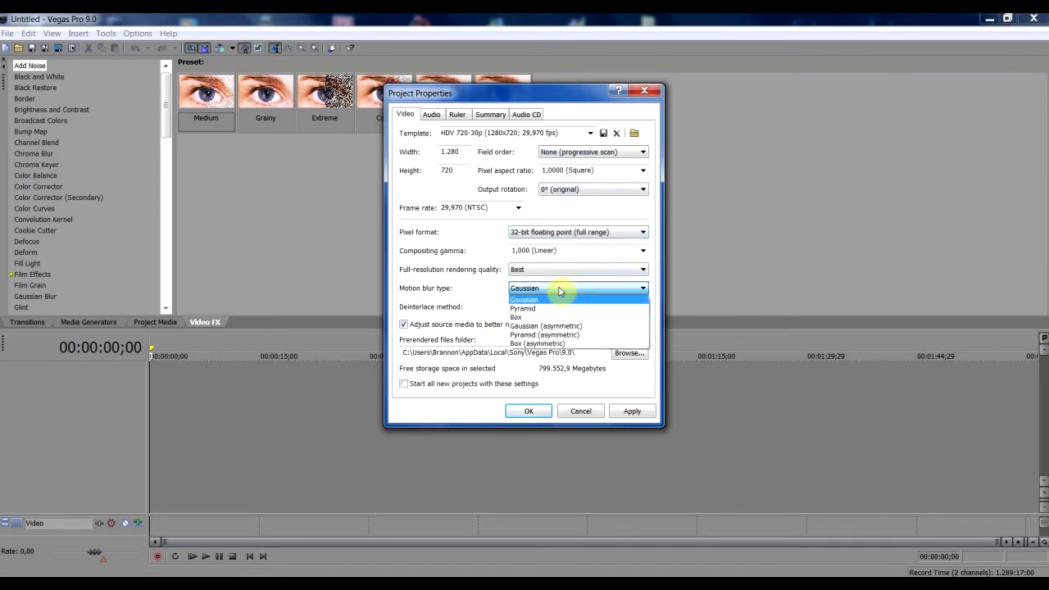
click(524, 298)
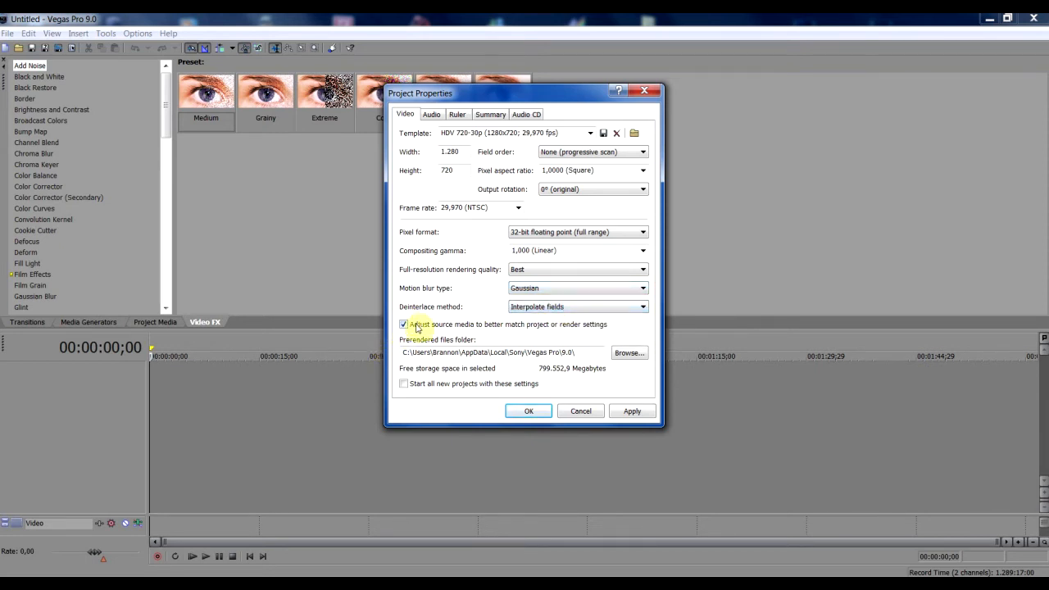
mouse_move(412, 384)
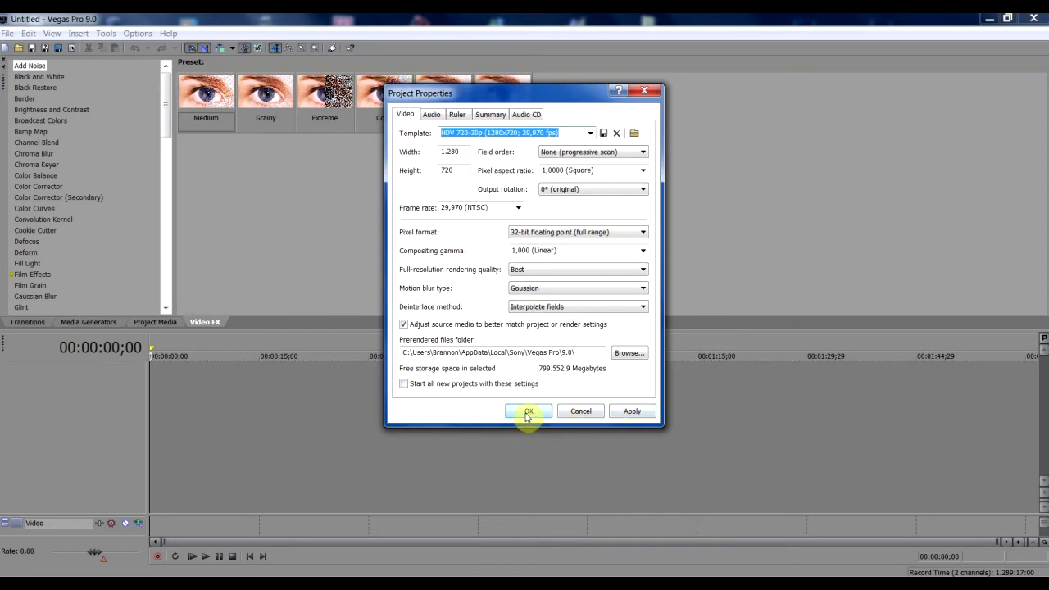
click(528, 411)
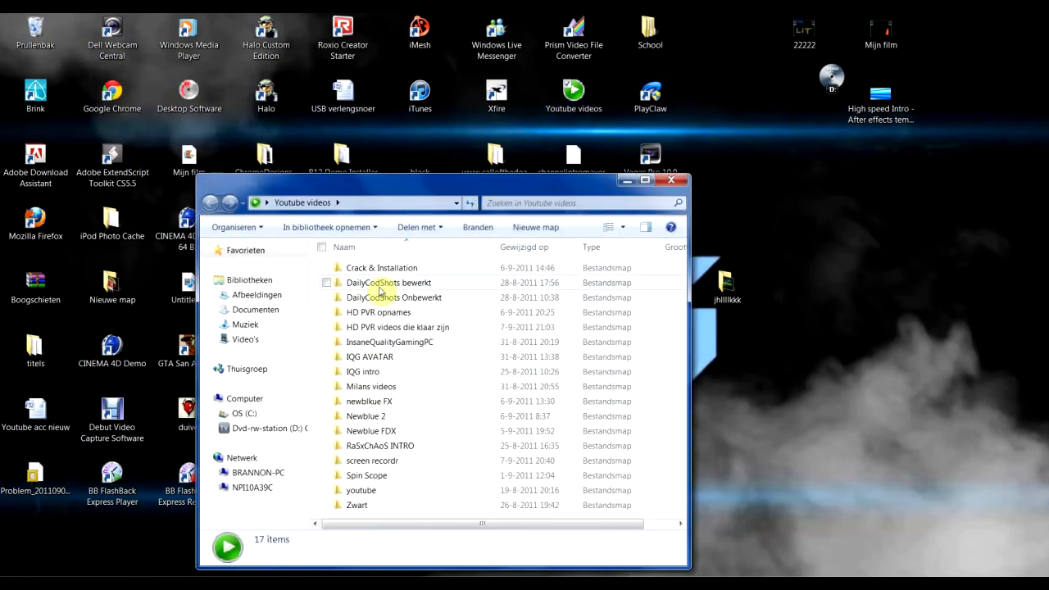
- Open the IQG intro folder and pick the Intro finisht video
double_click(362, 371)
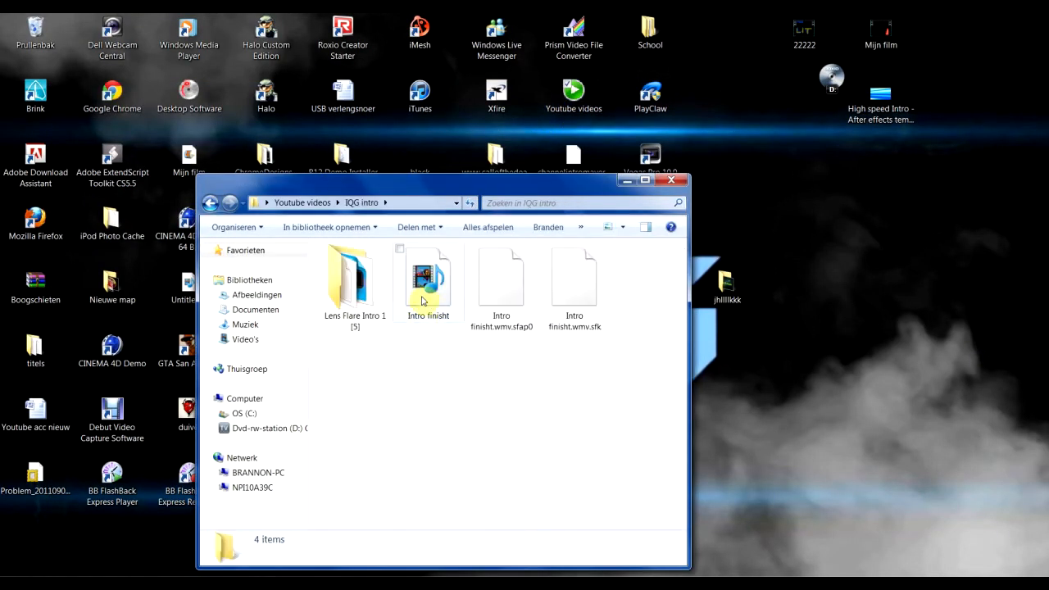
click(428, 283)
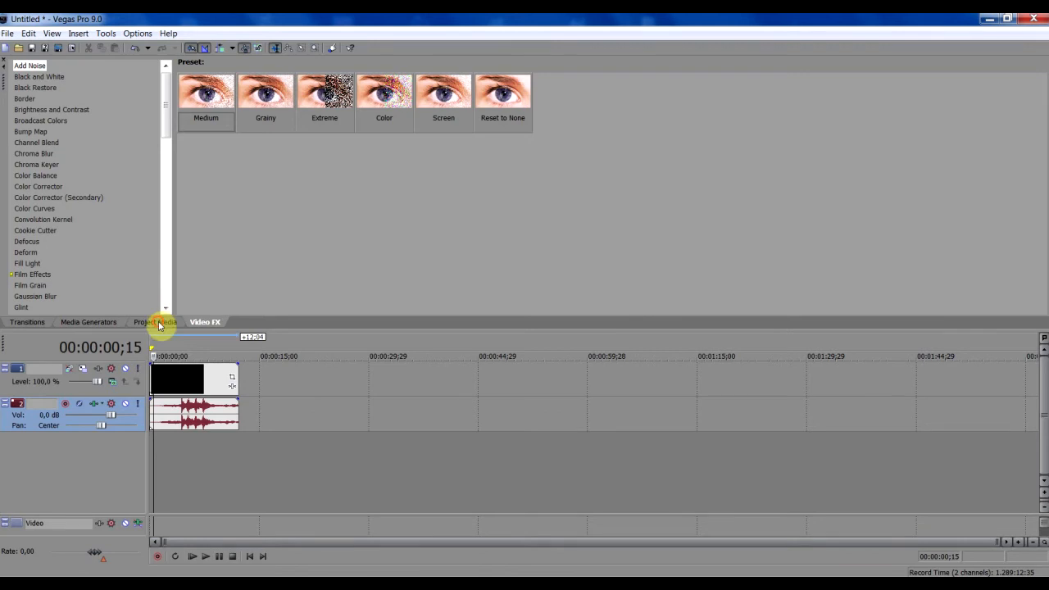
- Show the Video Preview, then play and stop the intro clip to check the title
click(88, 321)
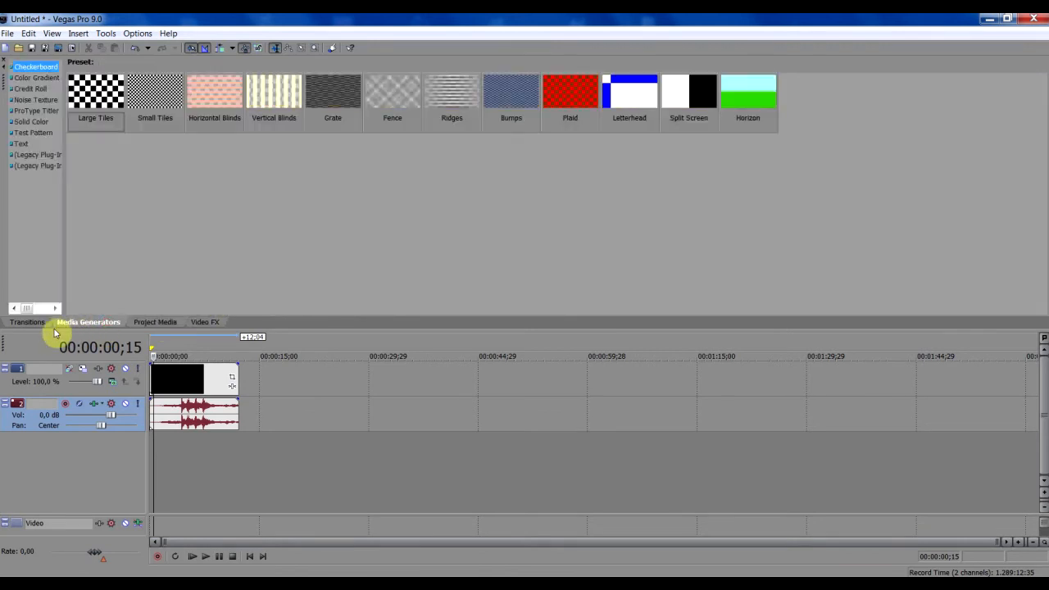
click(27, 322)
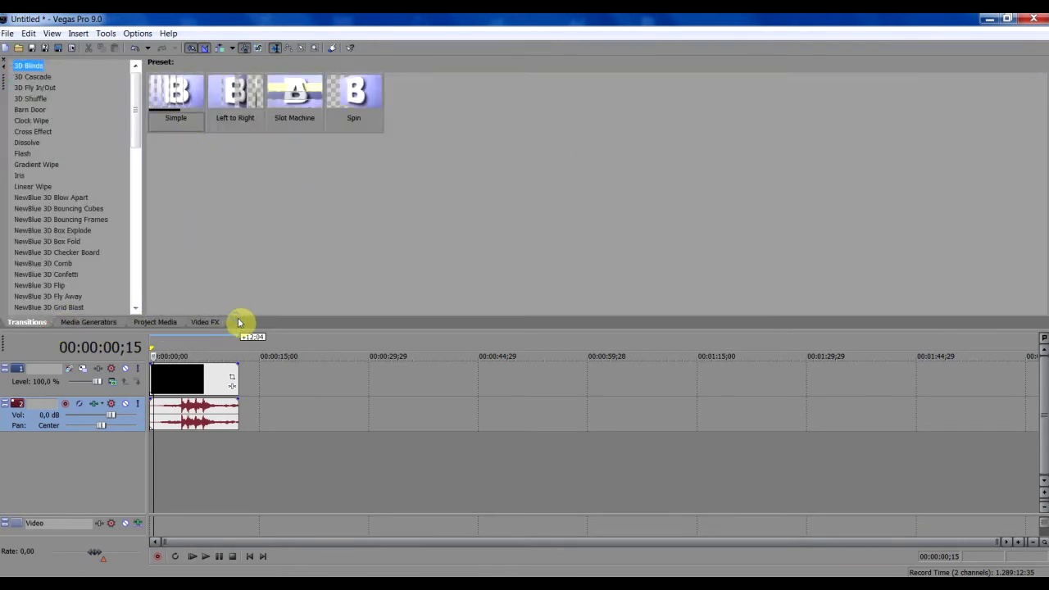
click(51, 33)
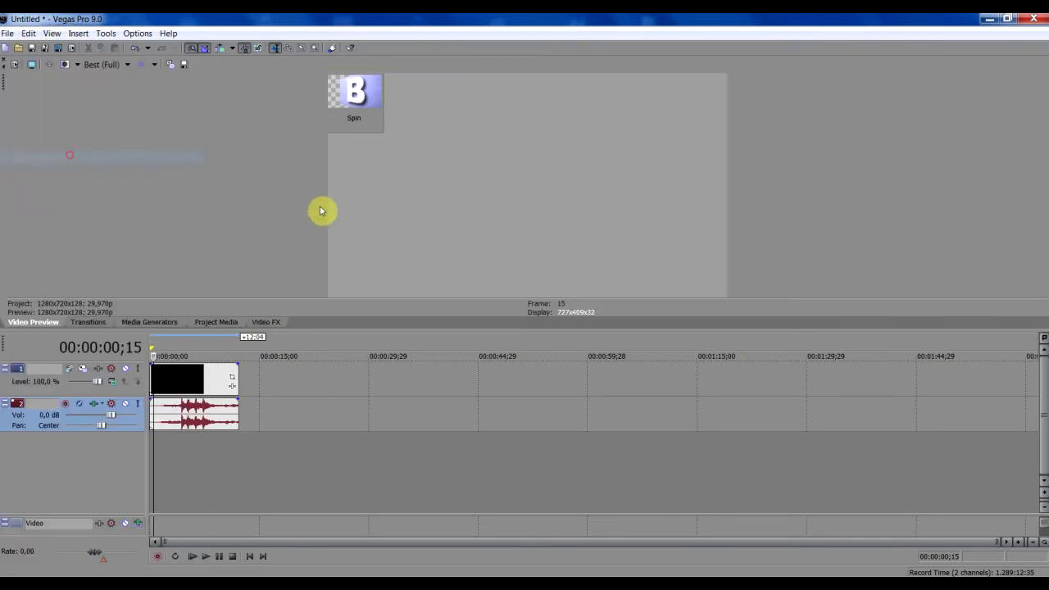
click(206, 555)
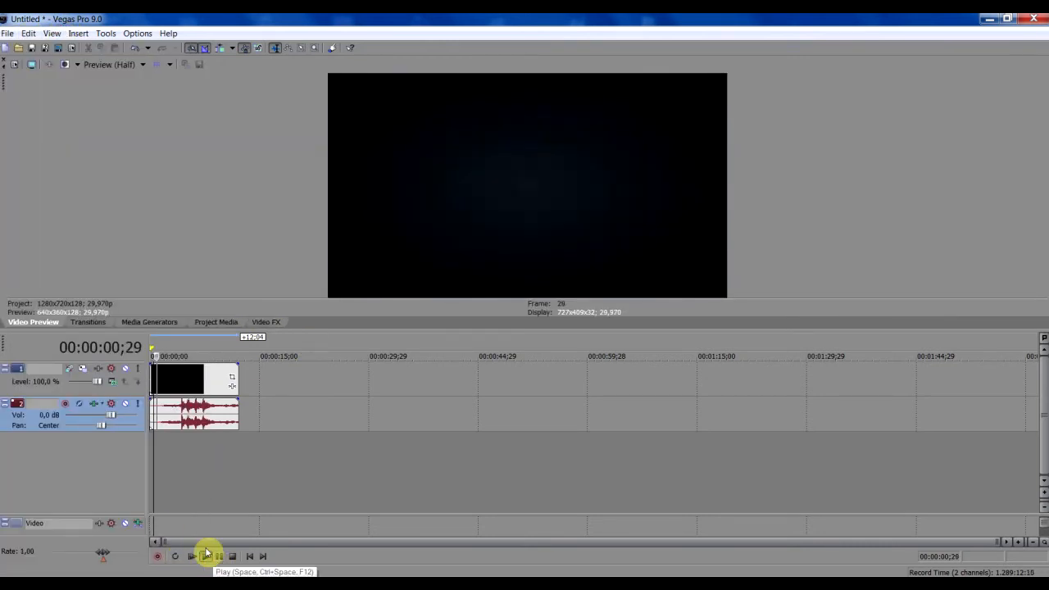
click(192, 556)
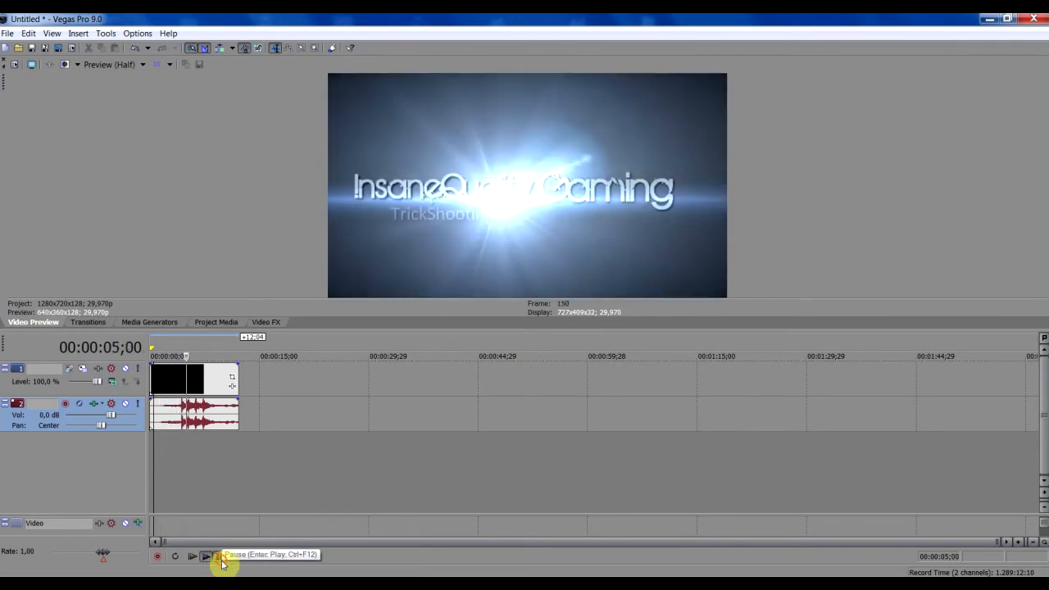
click(218, 556)
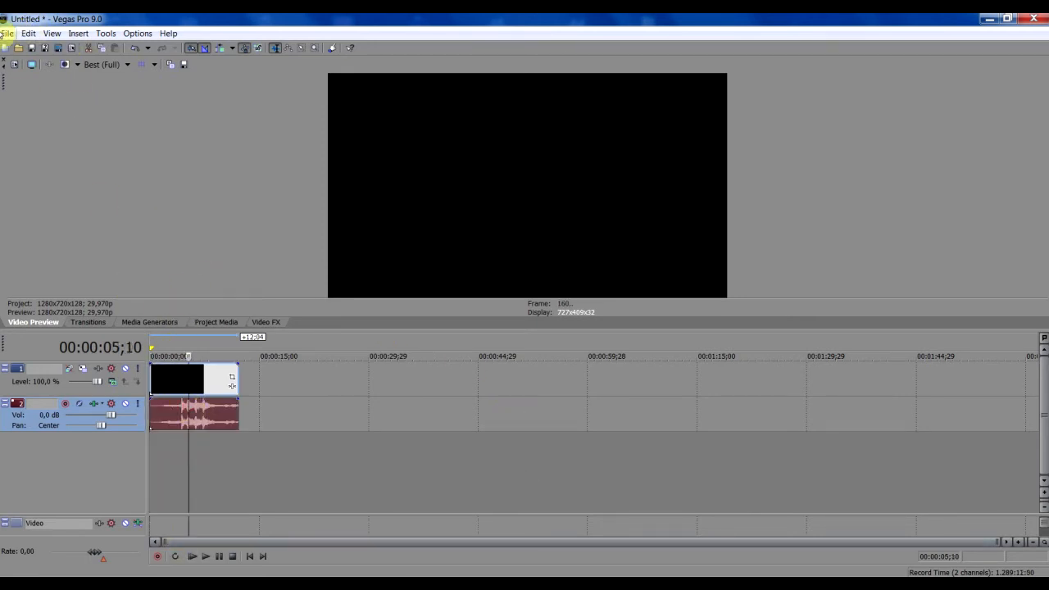
- Choose Render As from the File menu
click(7, 32)
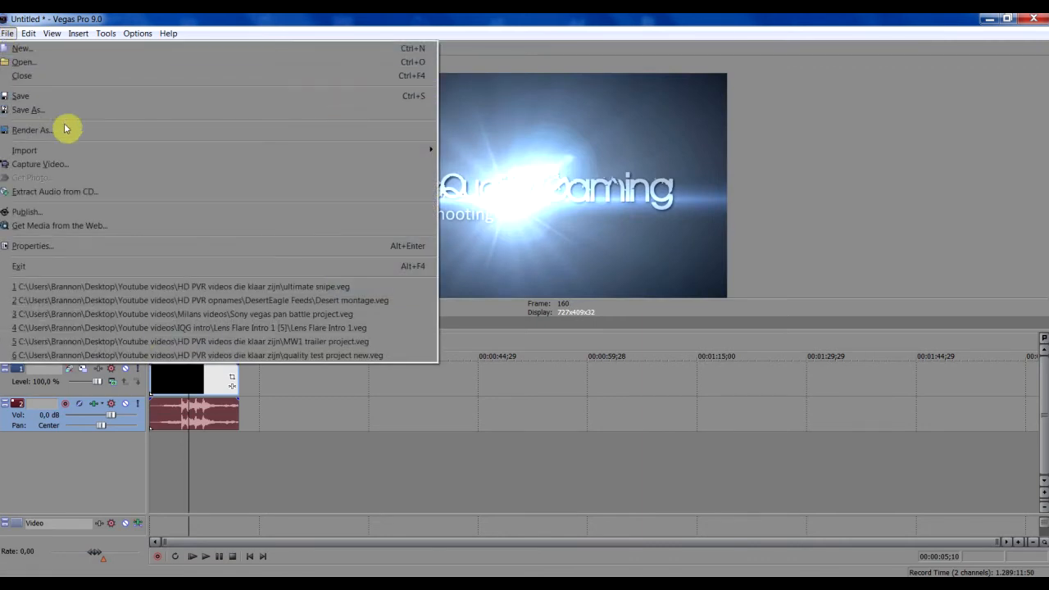
mouse_move(67, 129)
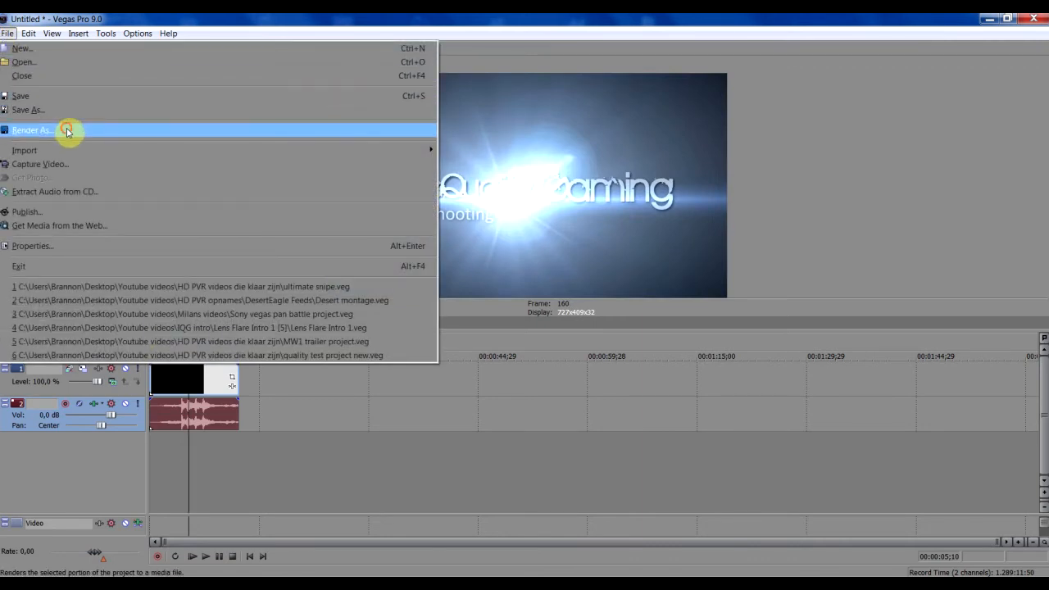
click(32, 130)
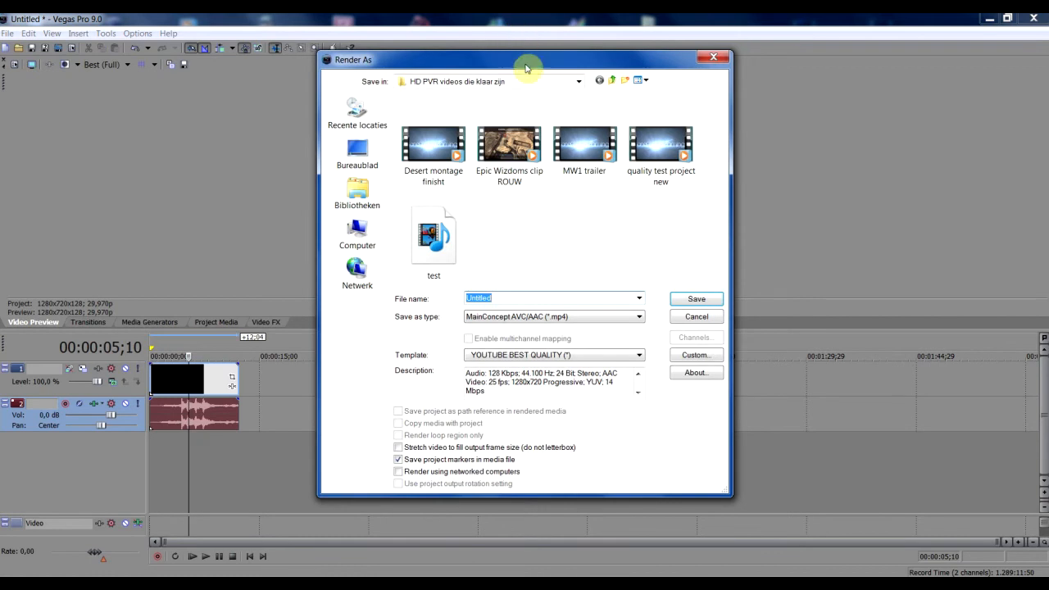
- Name the render file Test.mp4
click(578, 80)
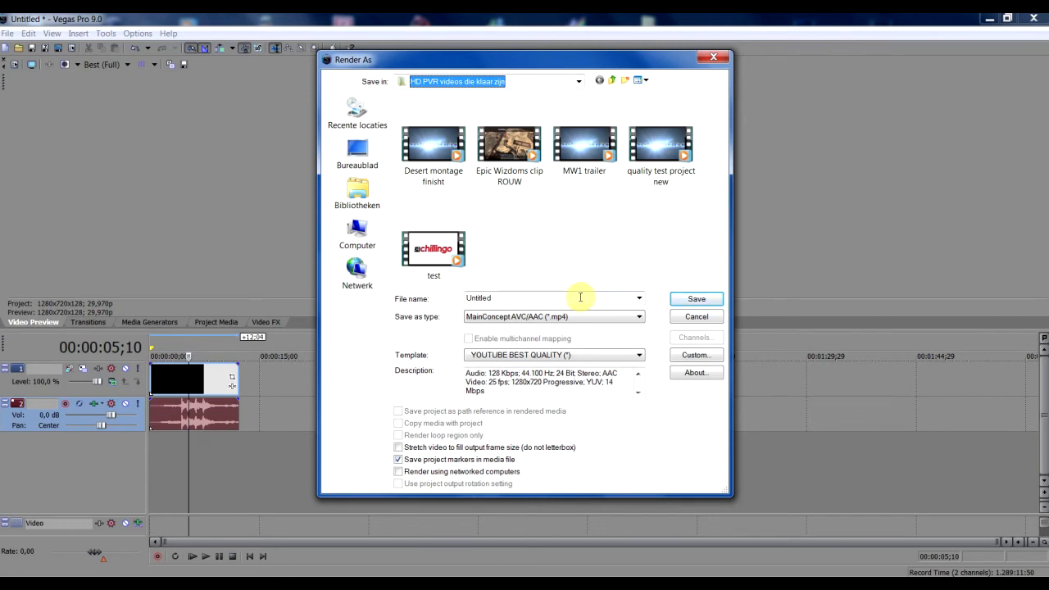
click(549, 297)
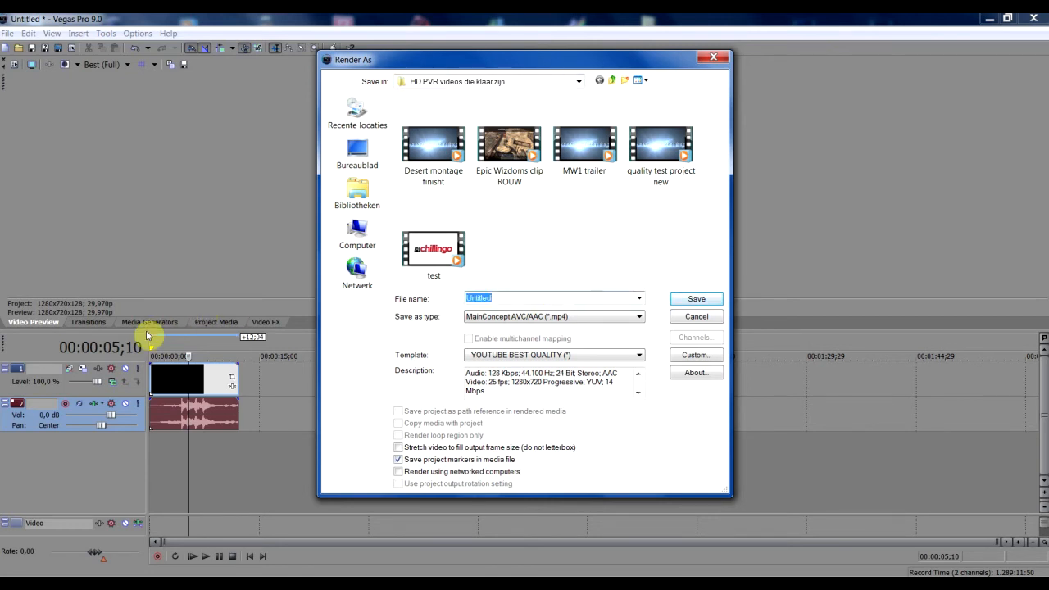
text(Test)
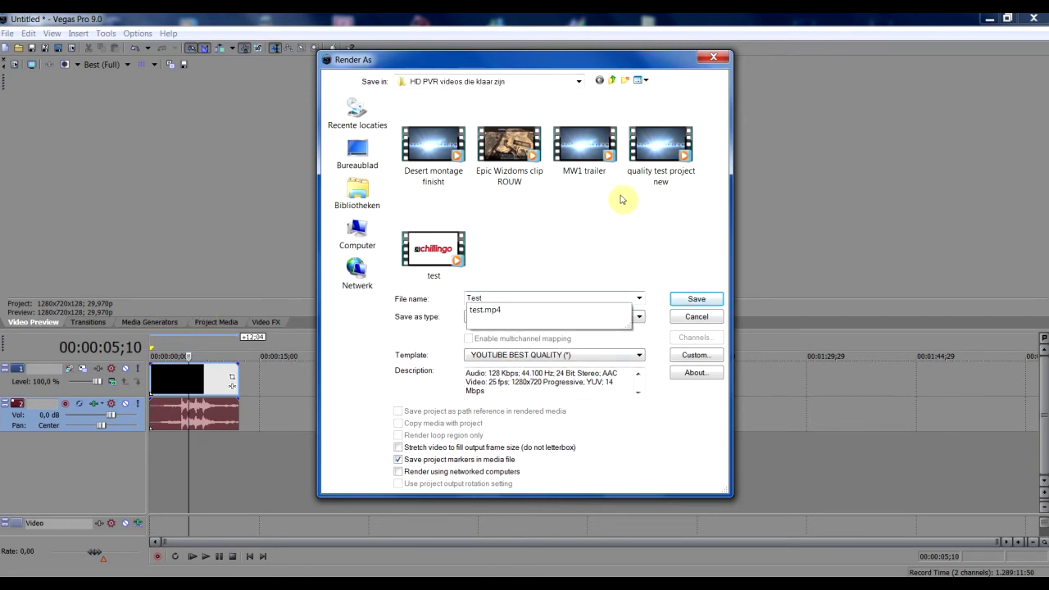
click(553, 316)
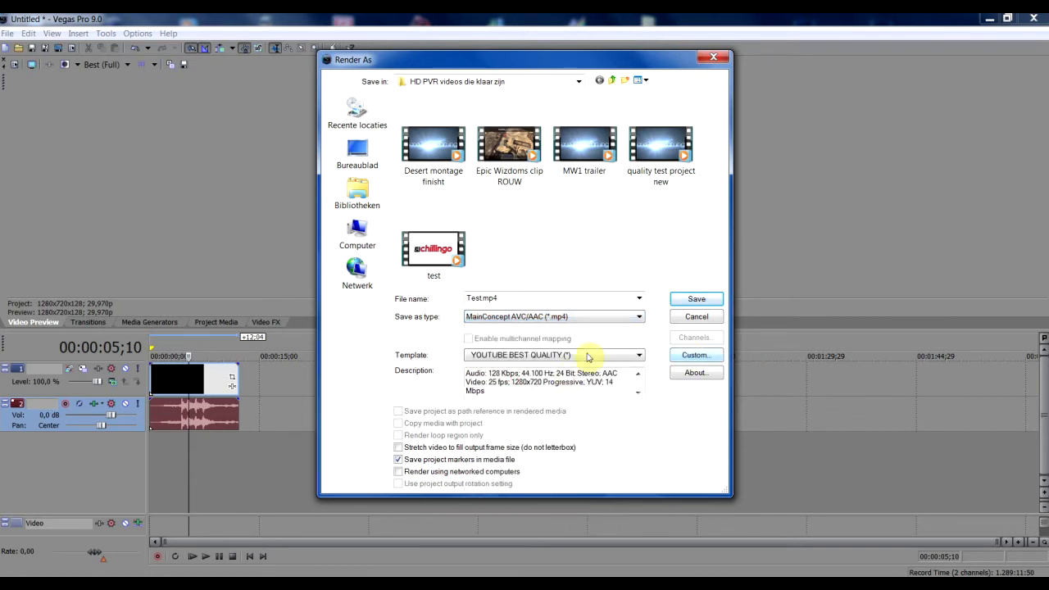
- Choose MainConcept AVC/AAC (*.mp4) output with the YOUTUBE BEST QUALITY template
click(639, 317)
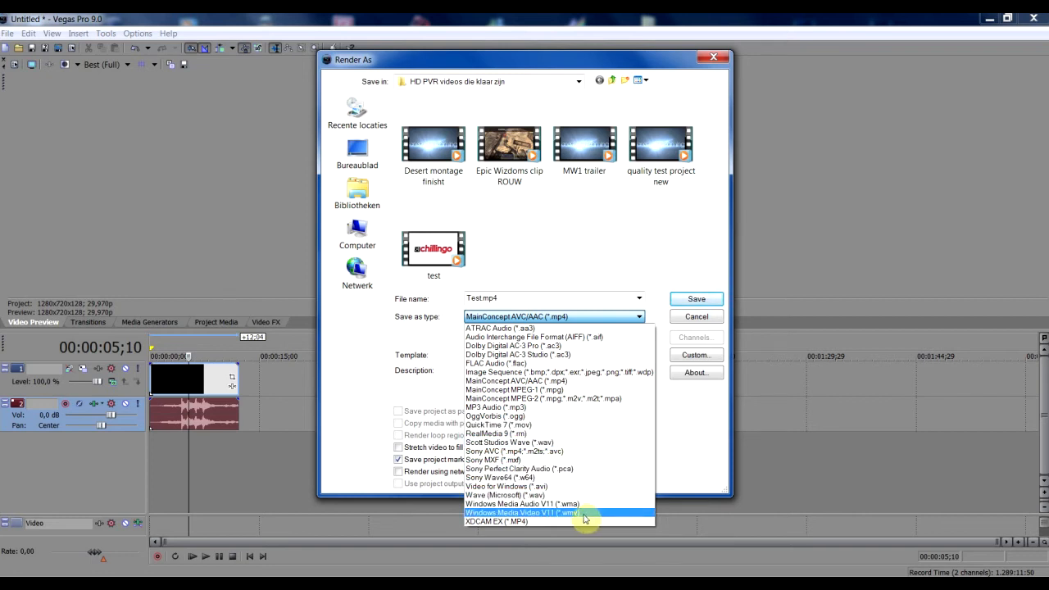
mouse_move(581, 517)
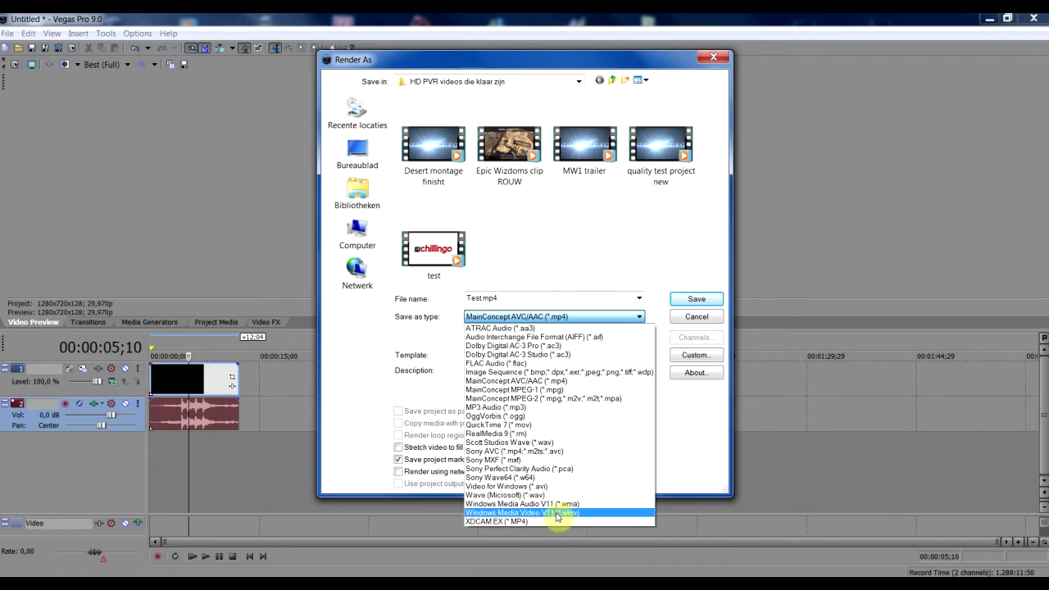
mouse_move(595, 425)
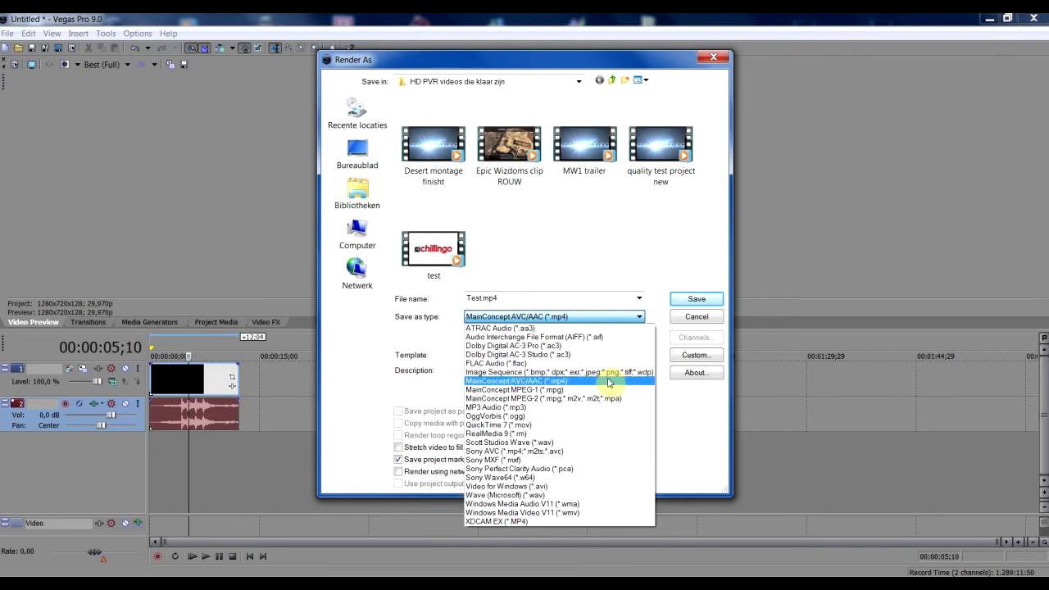
click(516, 381)
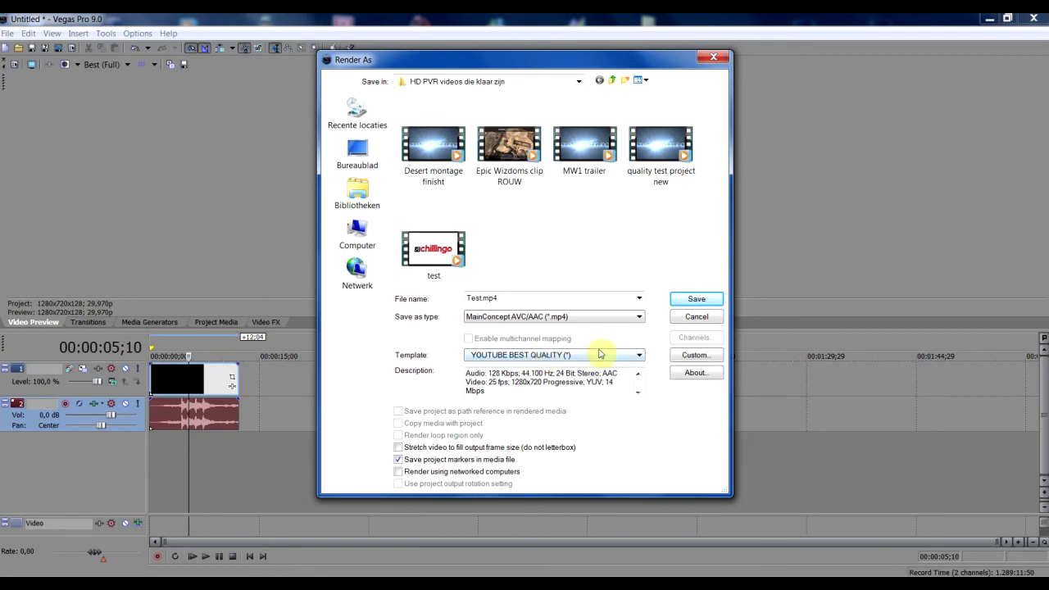
click(696, 354)
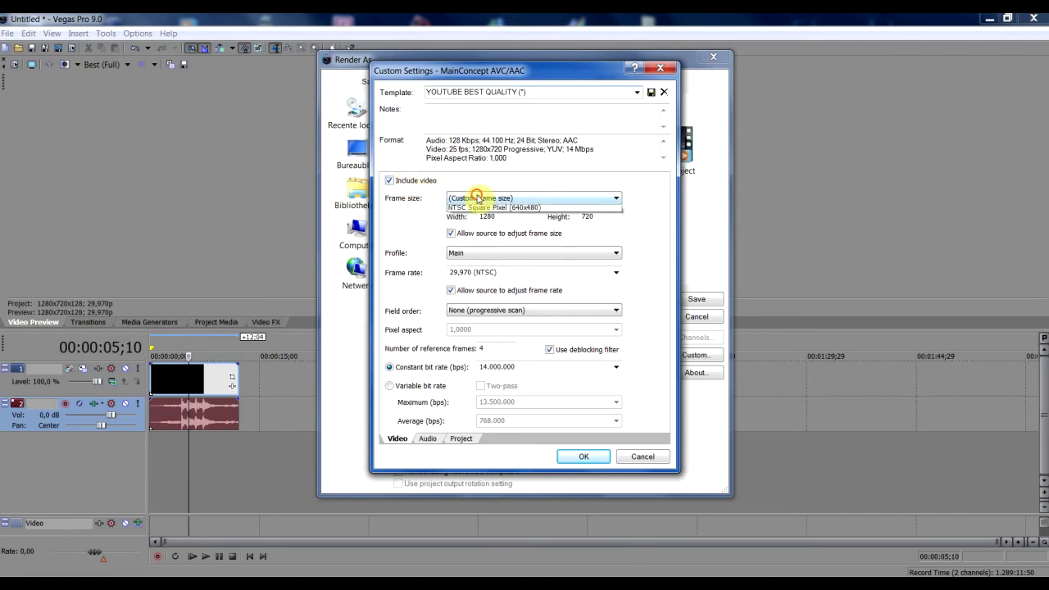
- Keep custom 1280x720 output with Main profile, 29.970 fps, and progressive field order
click(534, 197)
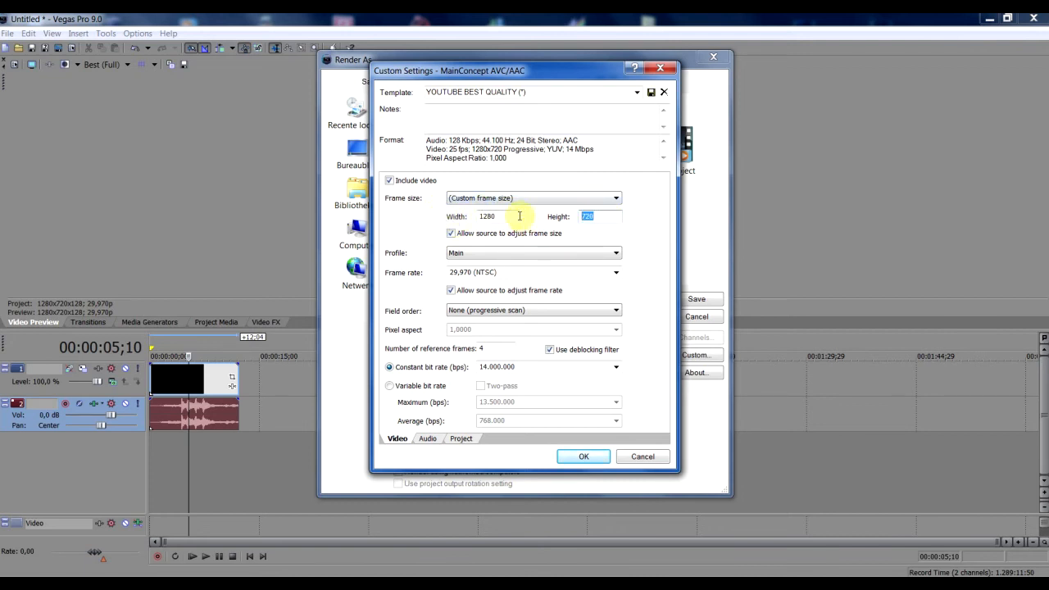
click(488, 217)
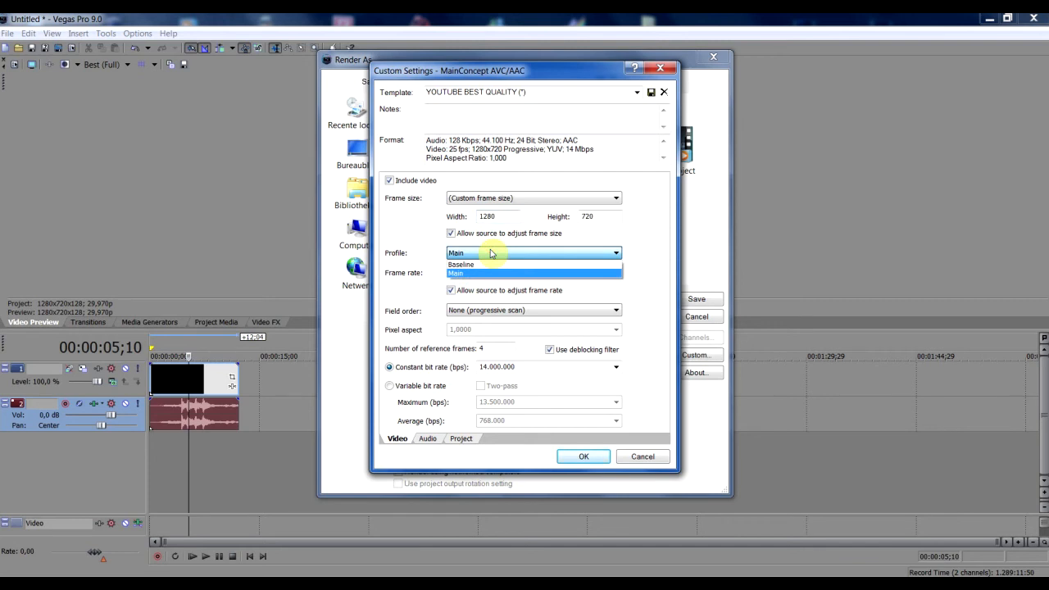
click(455, 272)
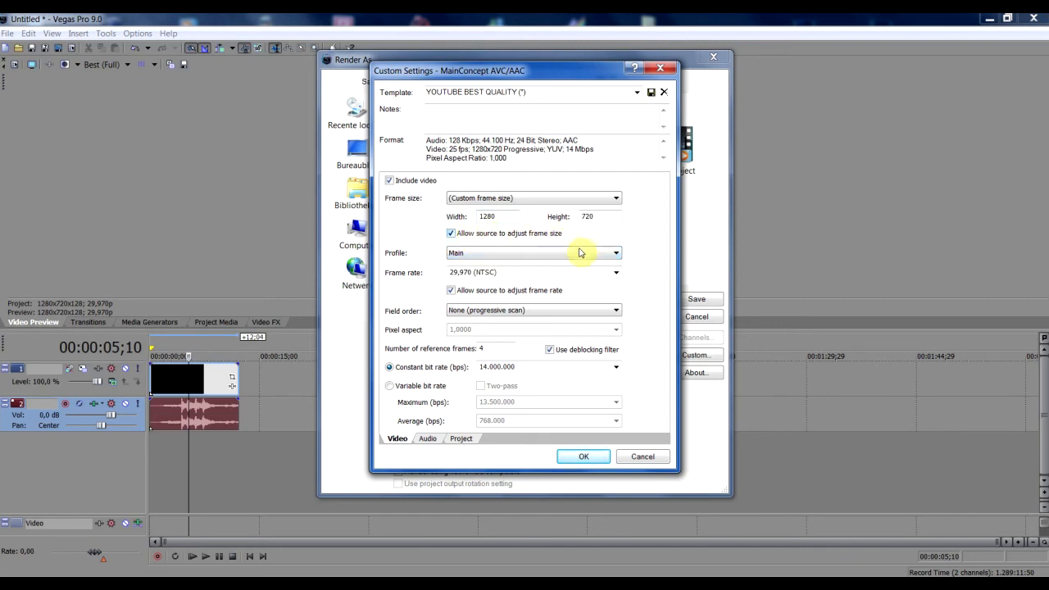
mouse_move(635, 284)
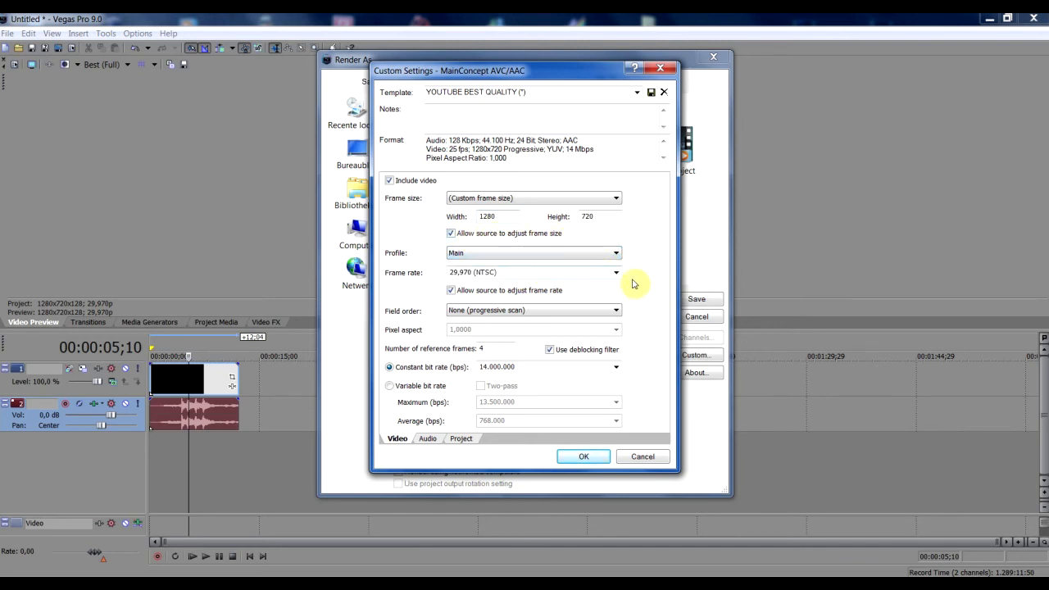
click(616, 272)
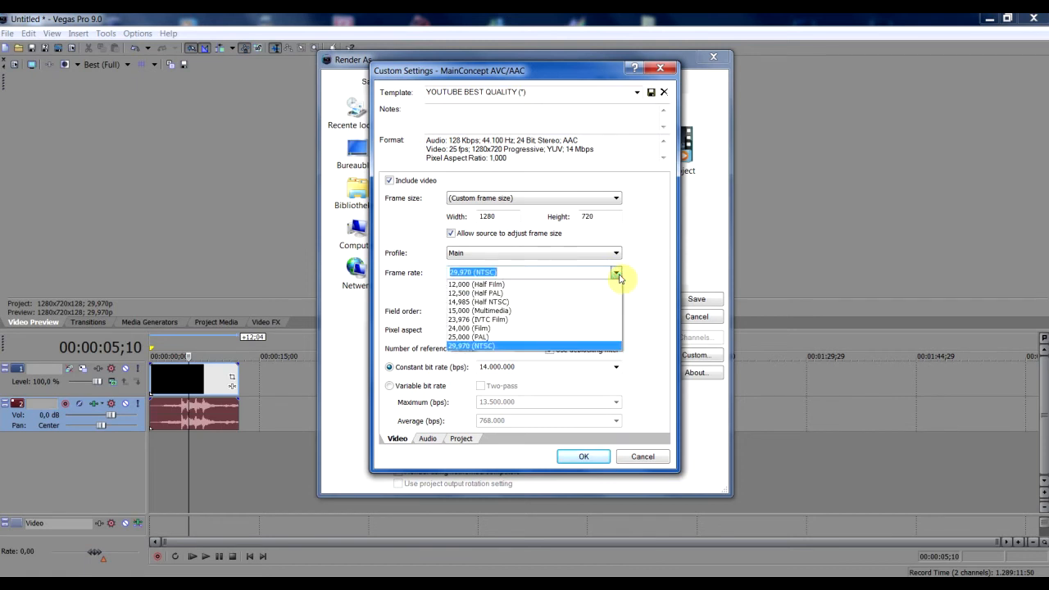
mouse_move(556, 354)
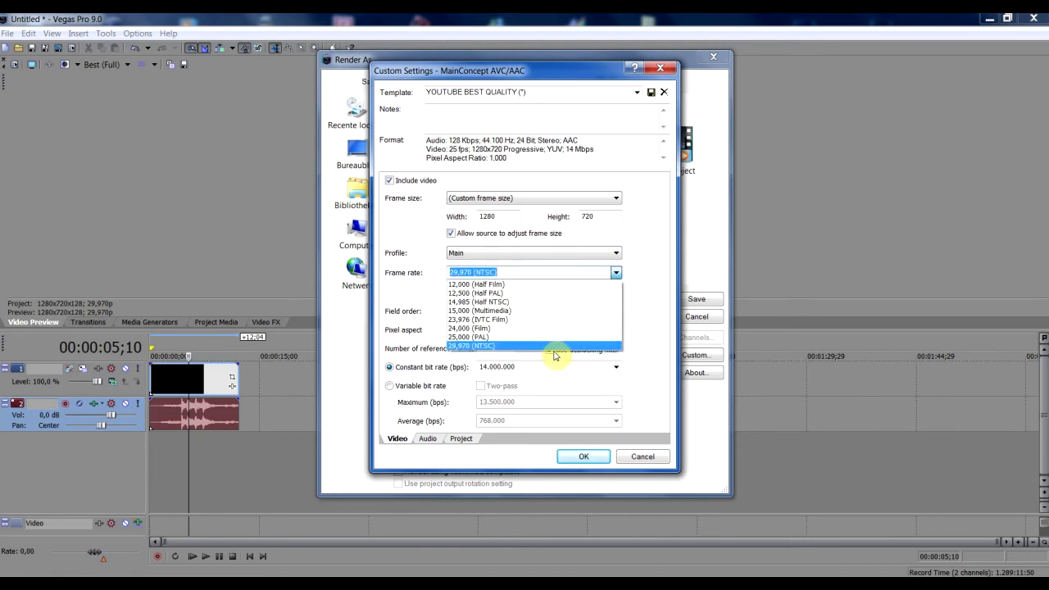
click(472, 345)
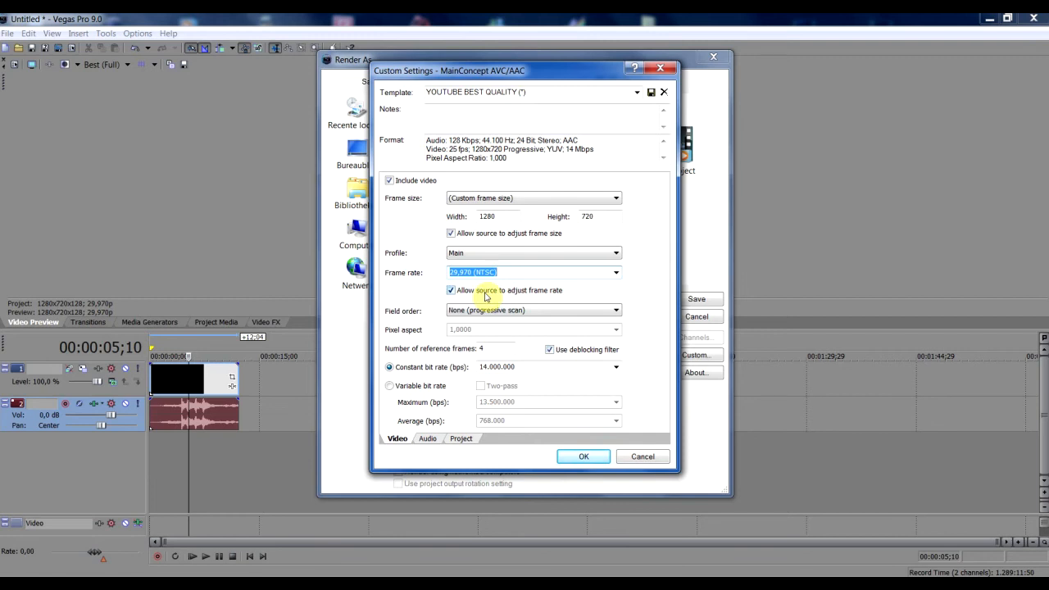
mouse_move(486, 295)
text(29,970000)
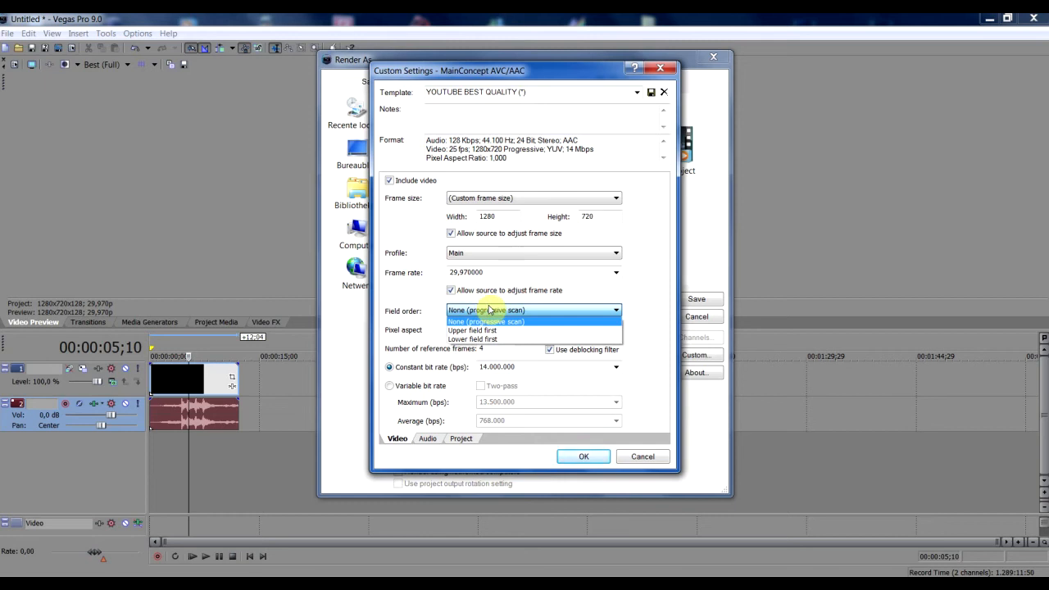
click(486, 321)
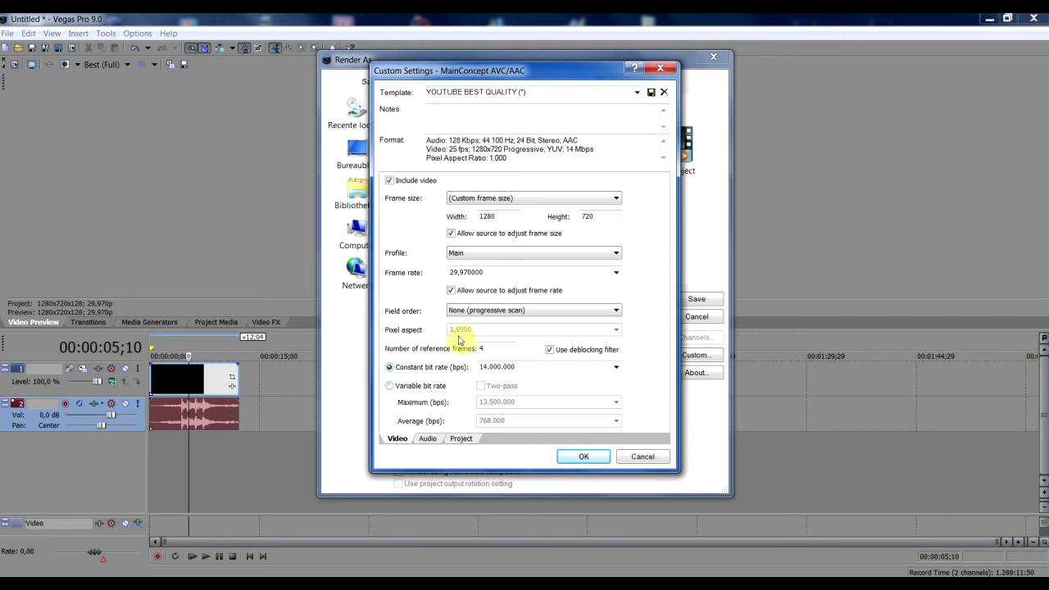
mouse_move(461, 336)
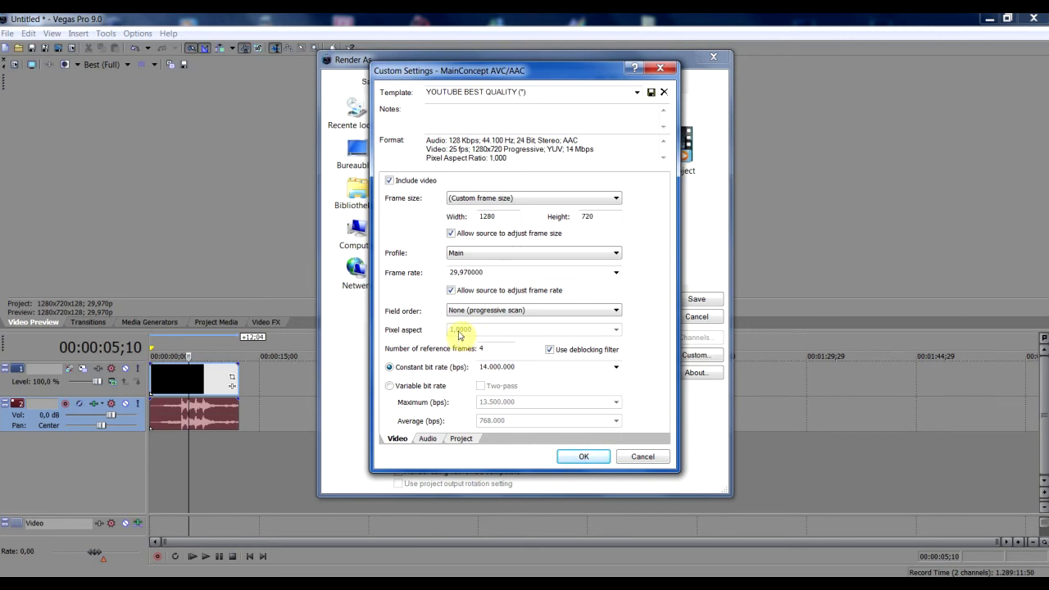
mouse_move(500, 352)
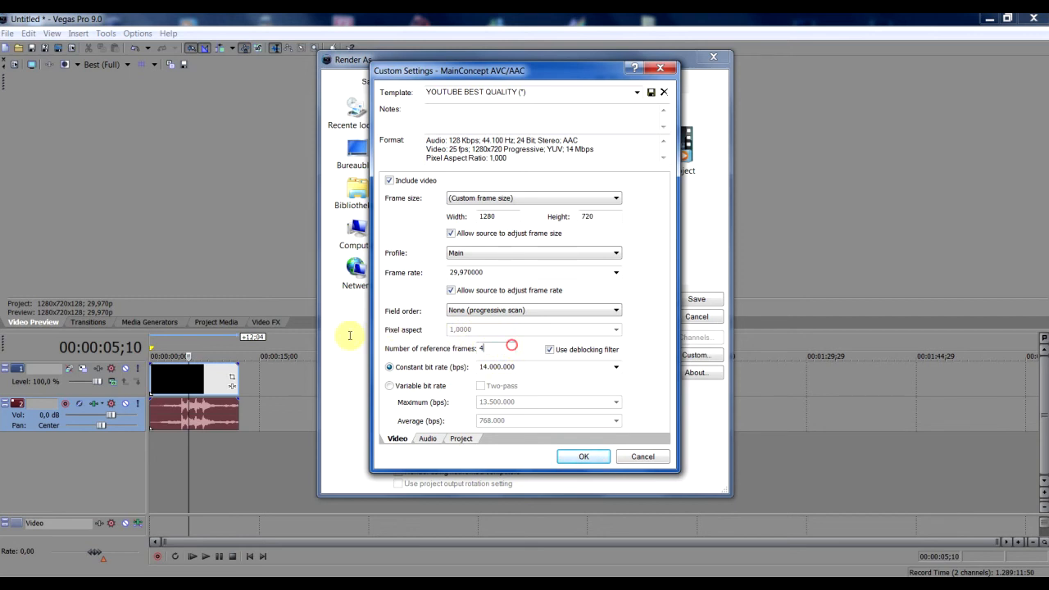
click(550, 349)
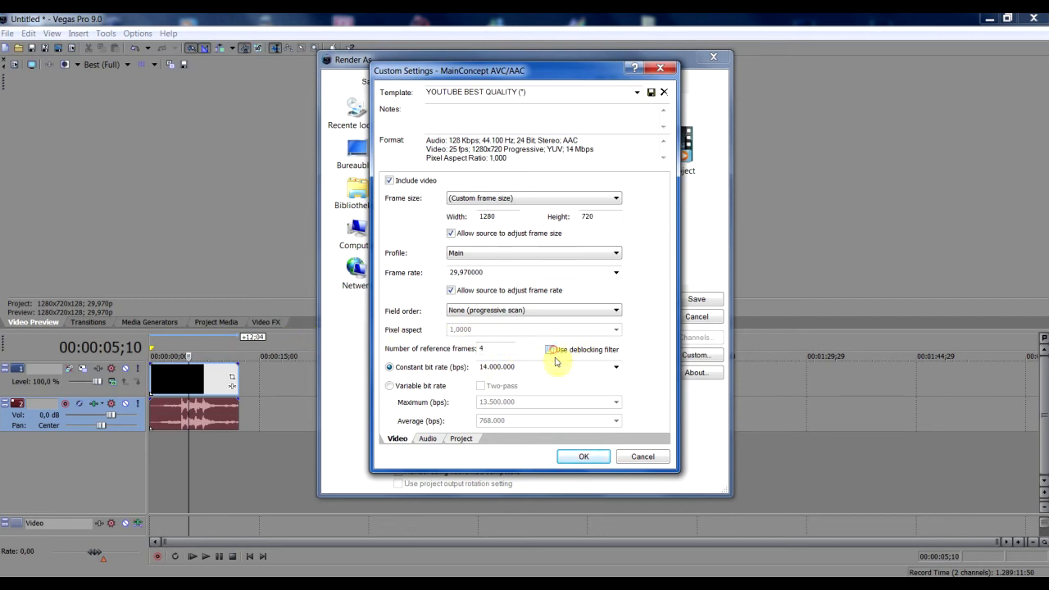
click(550, 349)
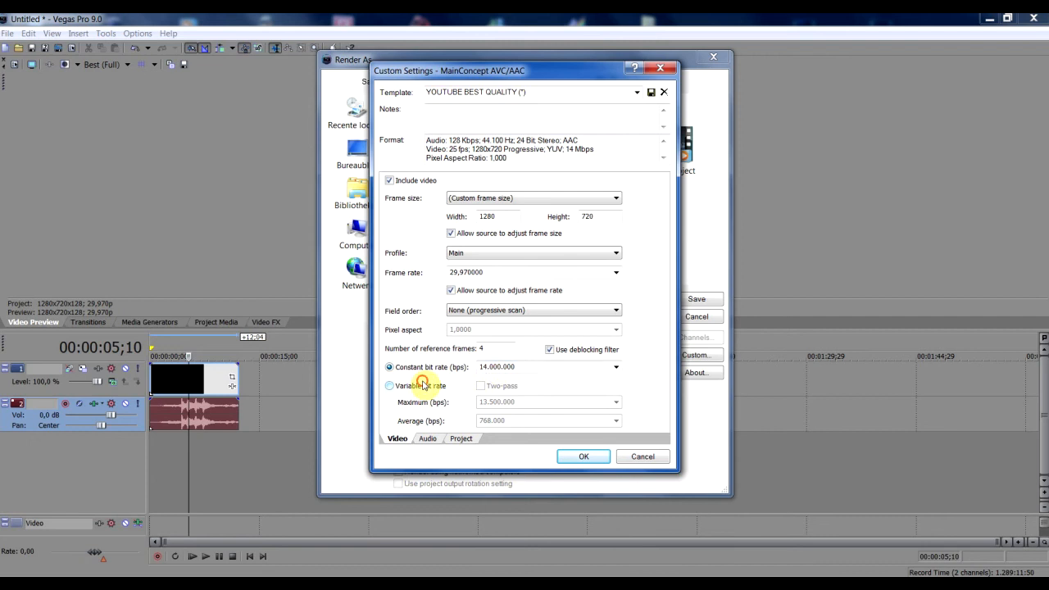
click(390, 385)
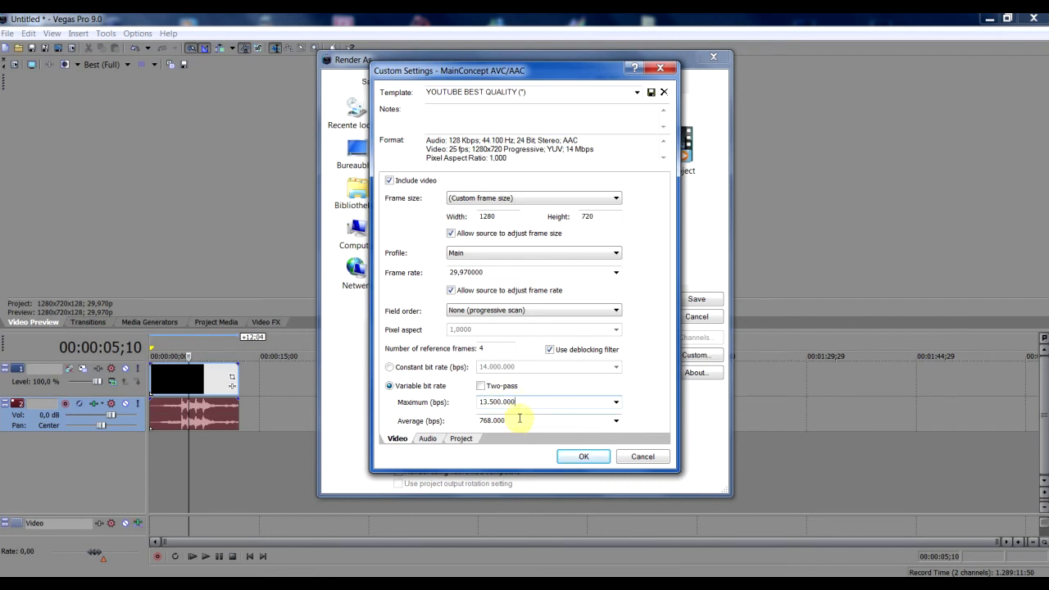
double_click(491, 421)
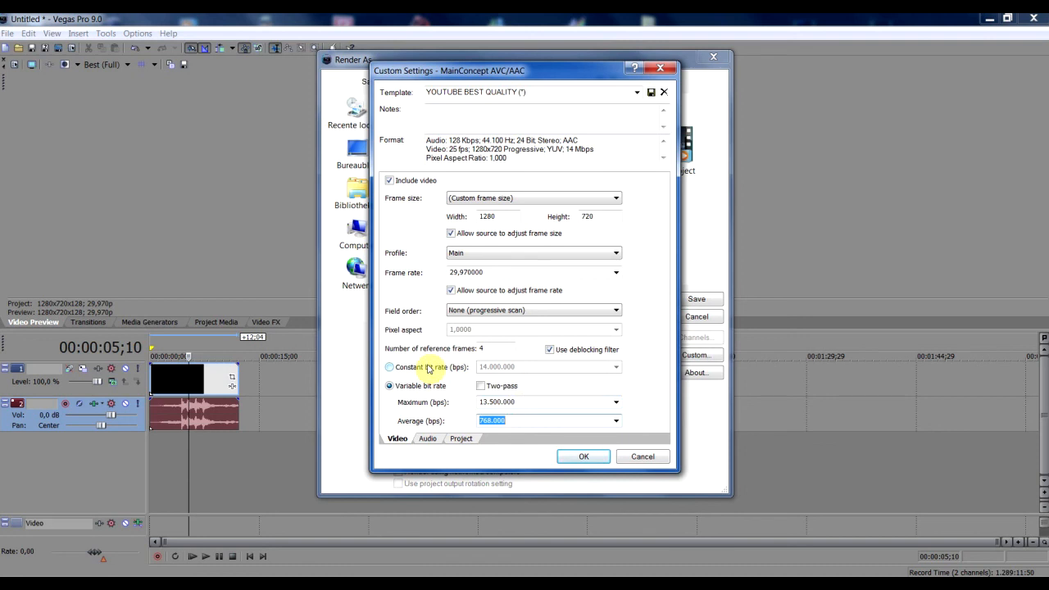
click(389, 367)
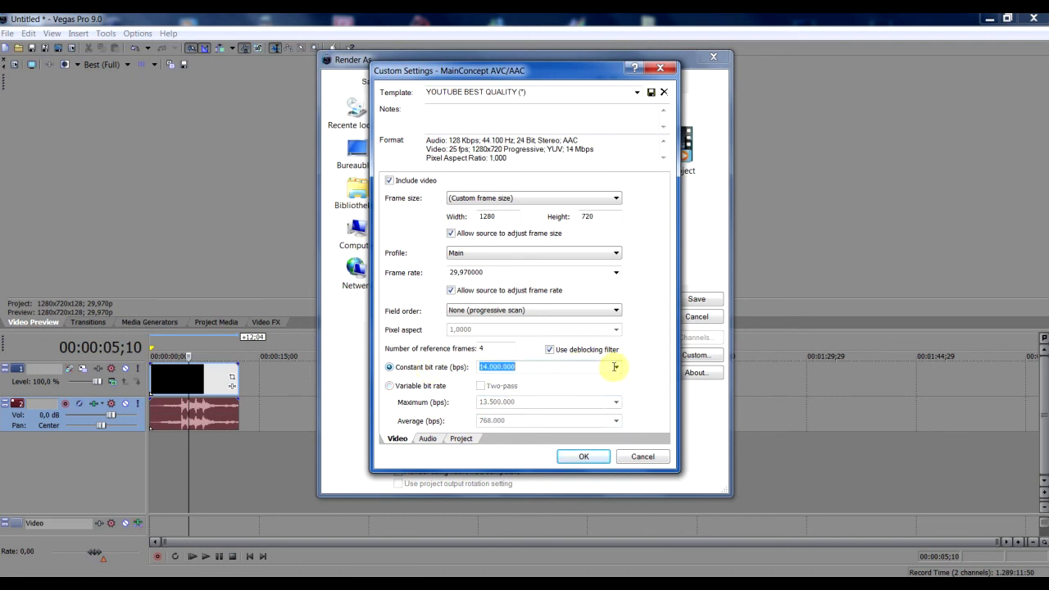
click(615, 366)
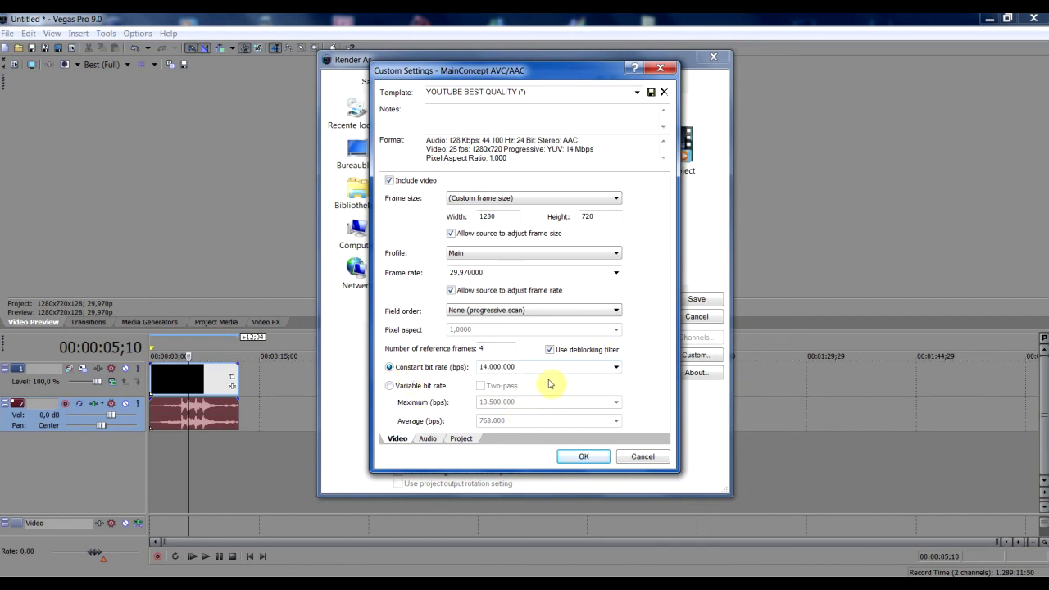
mouse_move(462, 412)
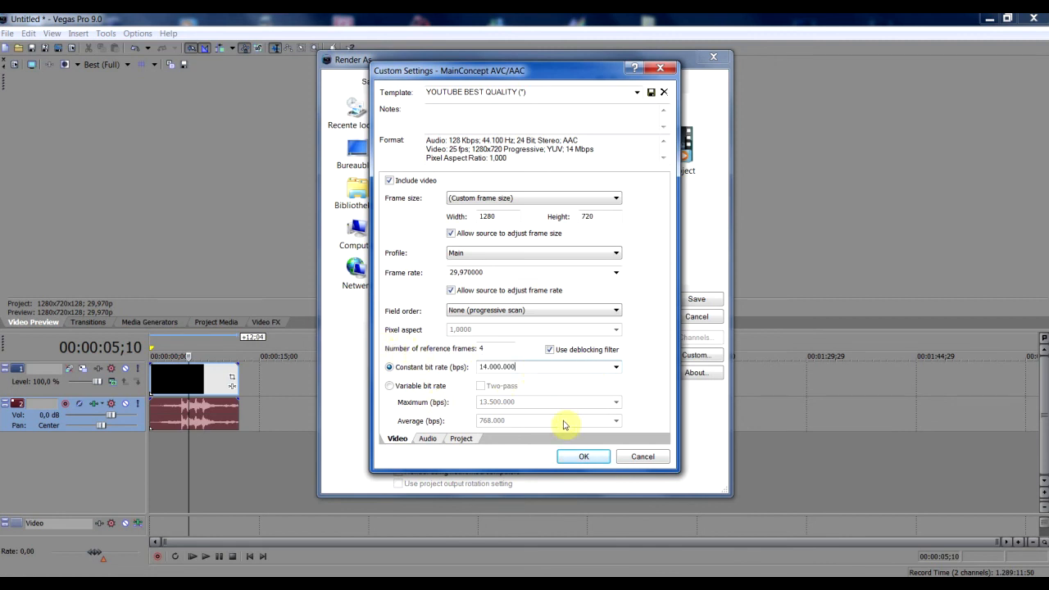
click(461, 439)
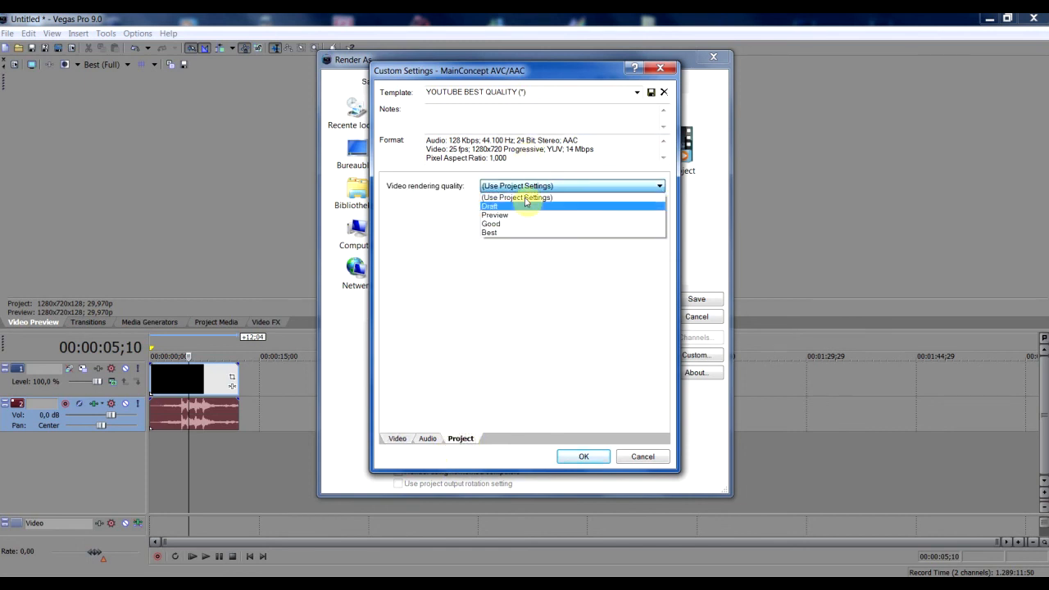
mouse_move(506, 235)
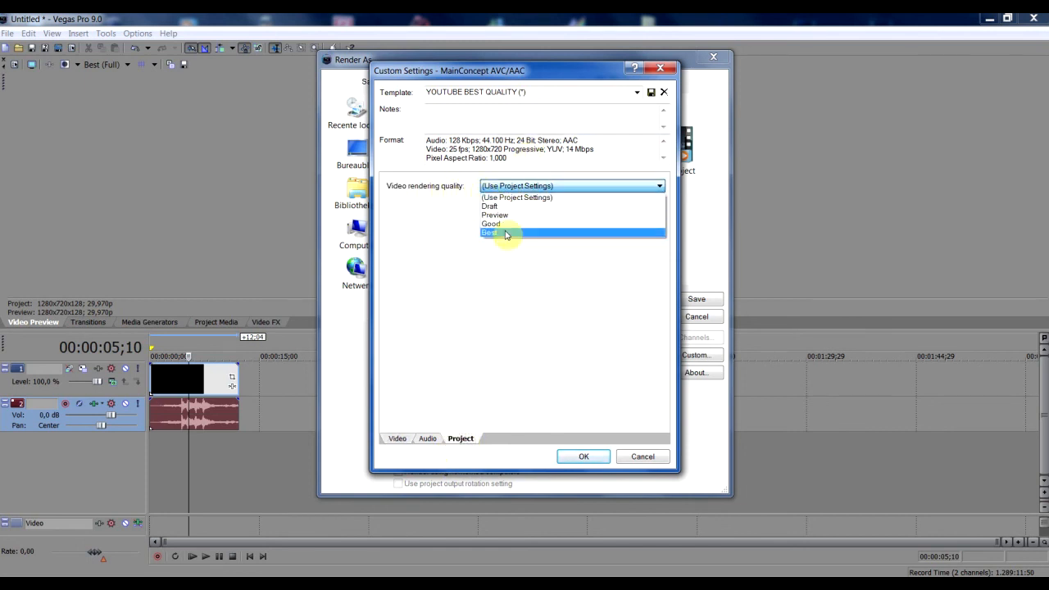
- Set video rendering quality to Best and start rendering over the existing test.mp4
click(490, 233)
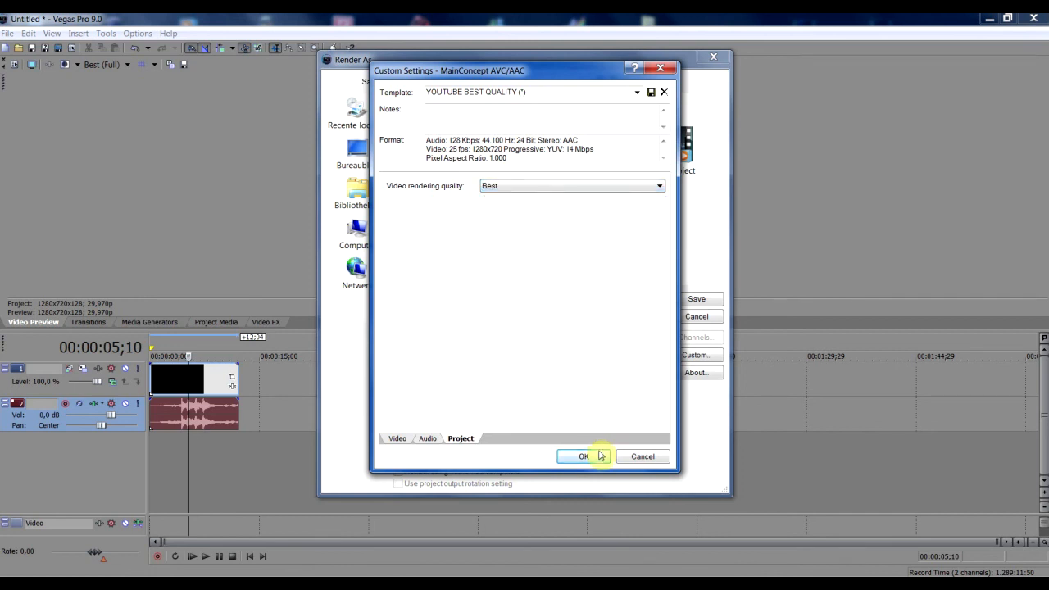
click(582, 457)
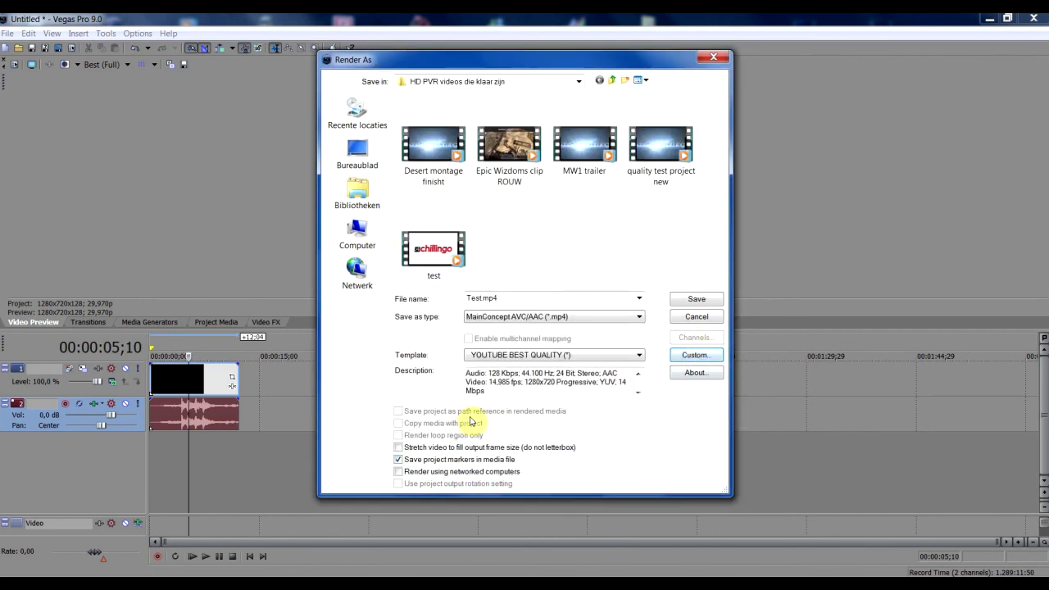
mouse_move(696, 298)
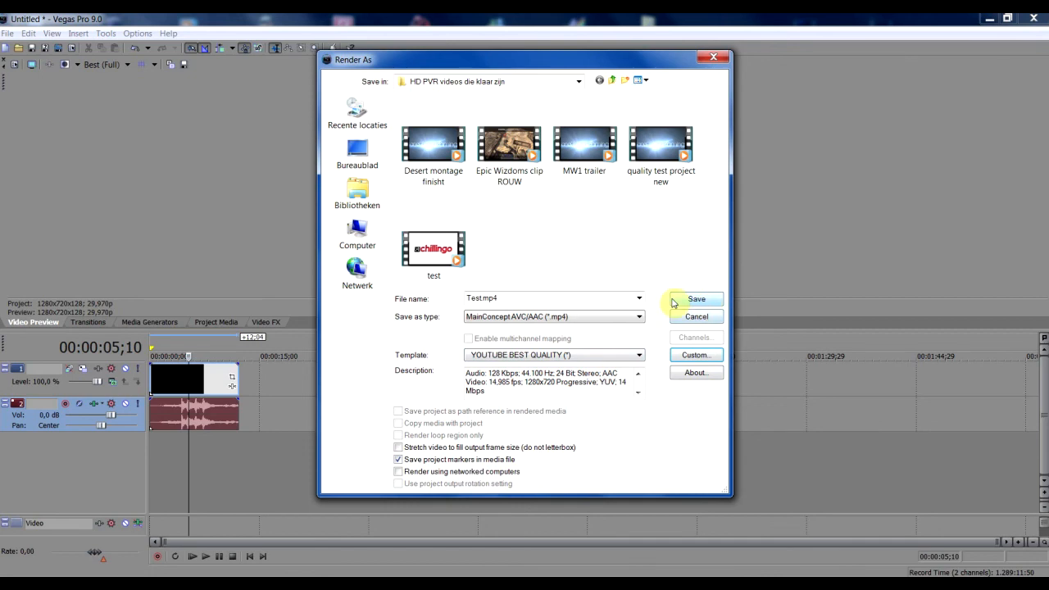
click(696, 298)
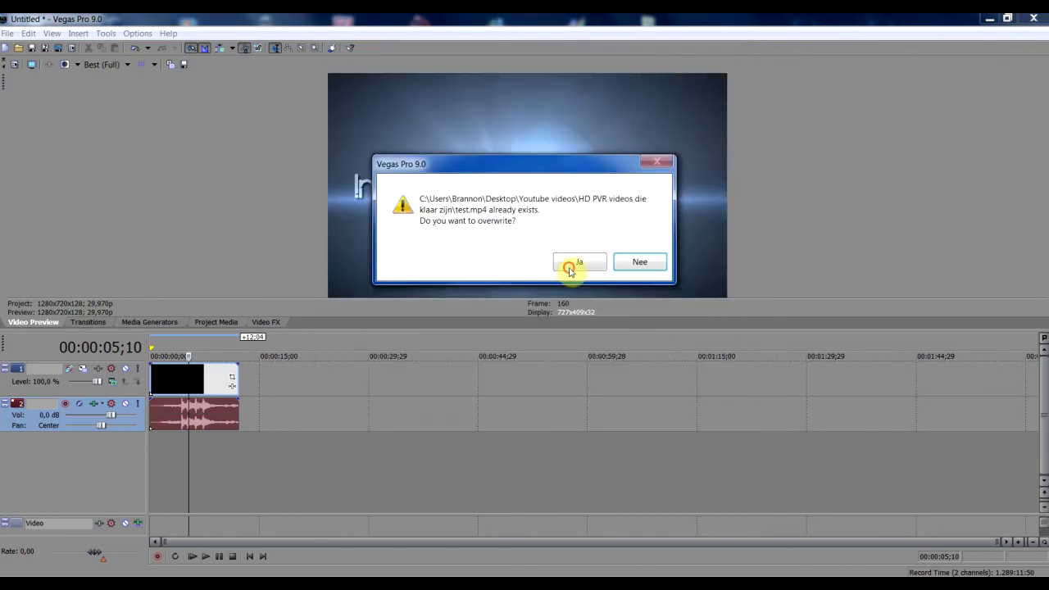
click(579, 262)
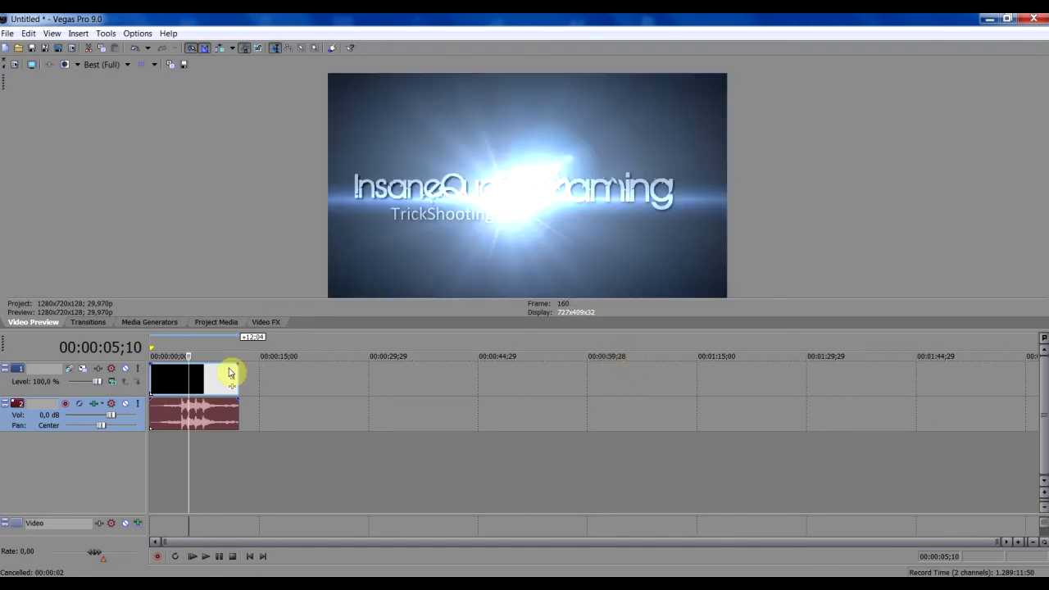
right_click(230, 377)
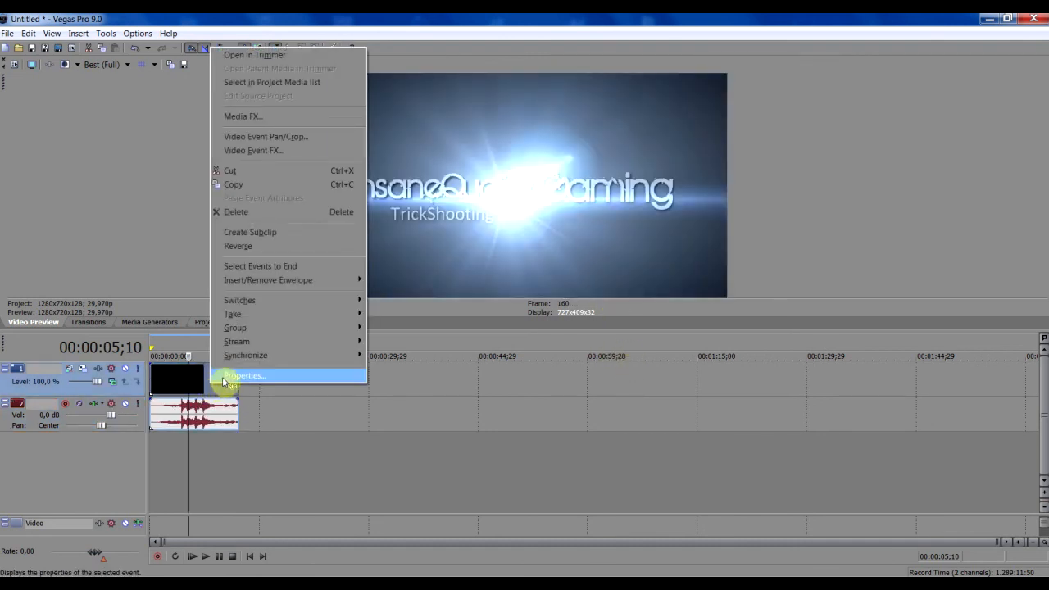
- In the intro video event's properties, set resampling to Disable resample
click(243, 376)
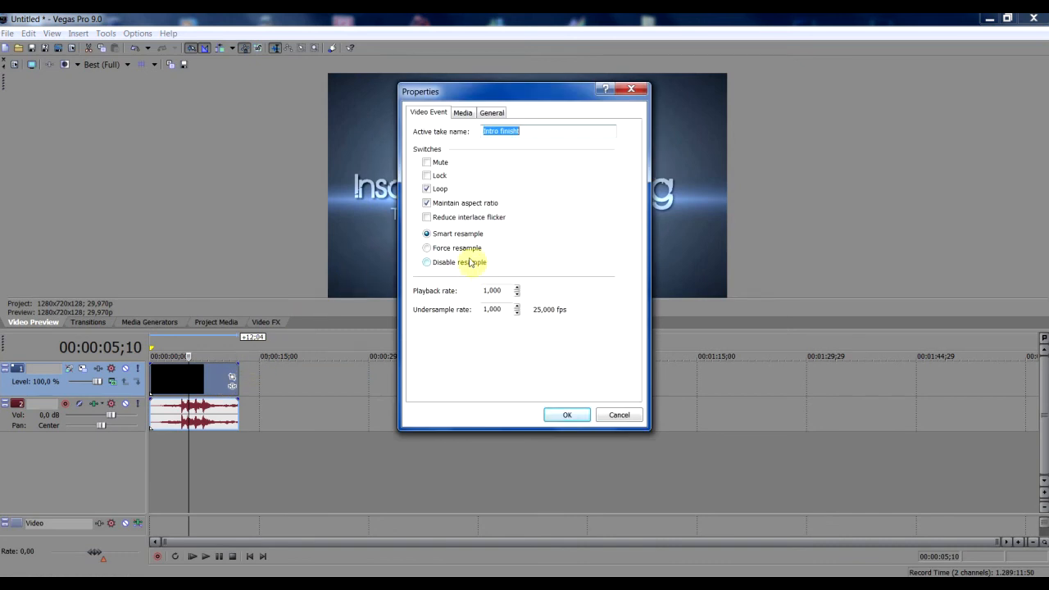
click(426, 263)
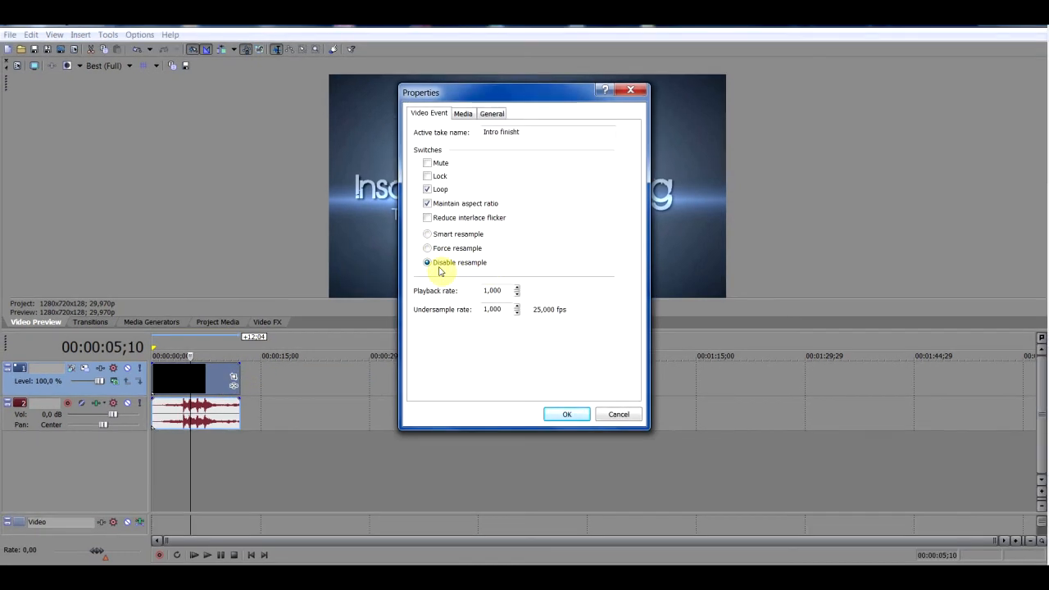